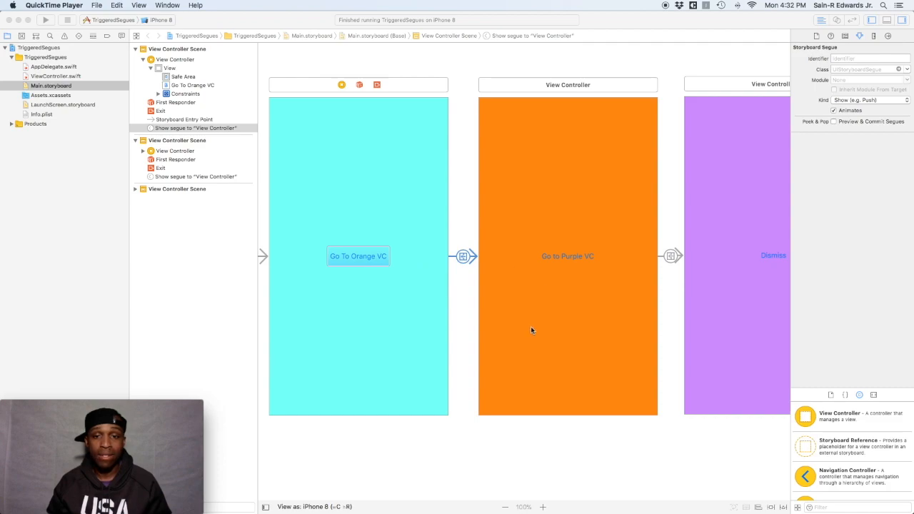
{"action": "mouse_move", "coordinate": [537, 318]}
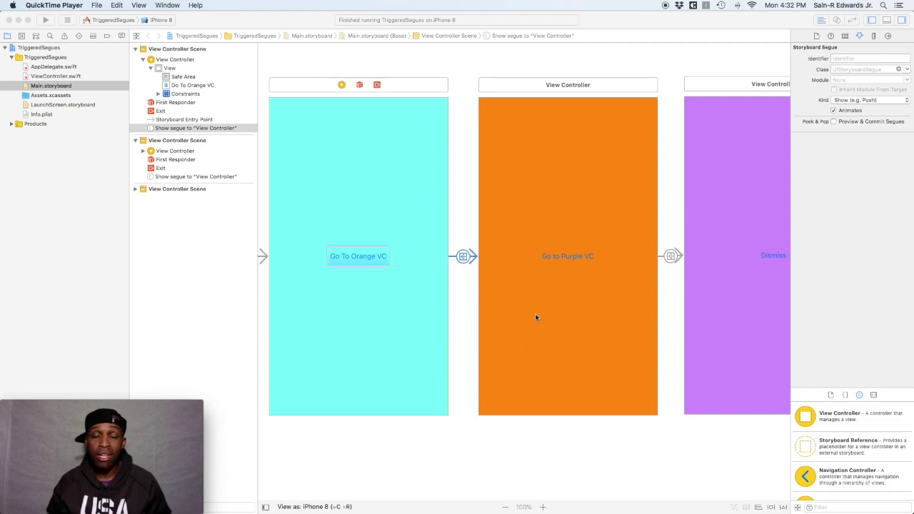
{"action": "mouse_move", "coordinate": [542, 293]}
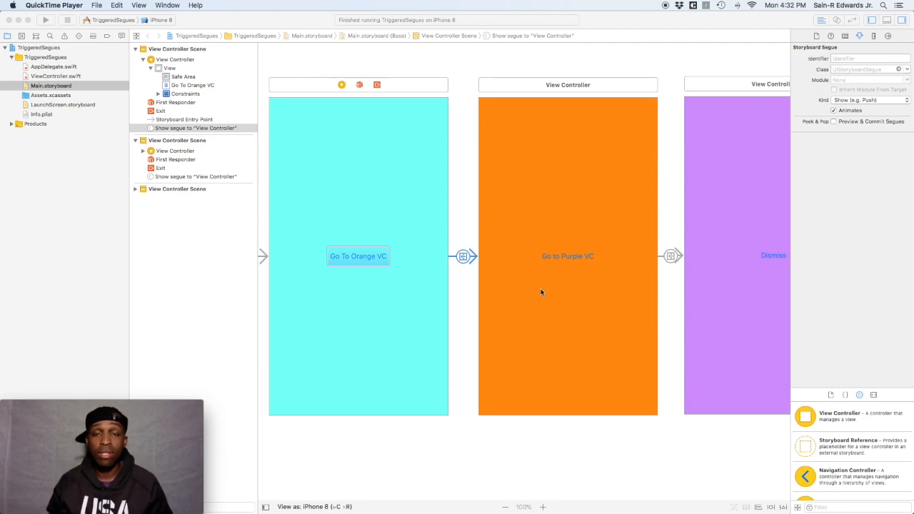
{"action": "mouse_move", "coordinate": [540, 306]}
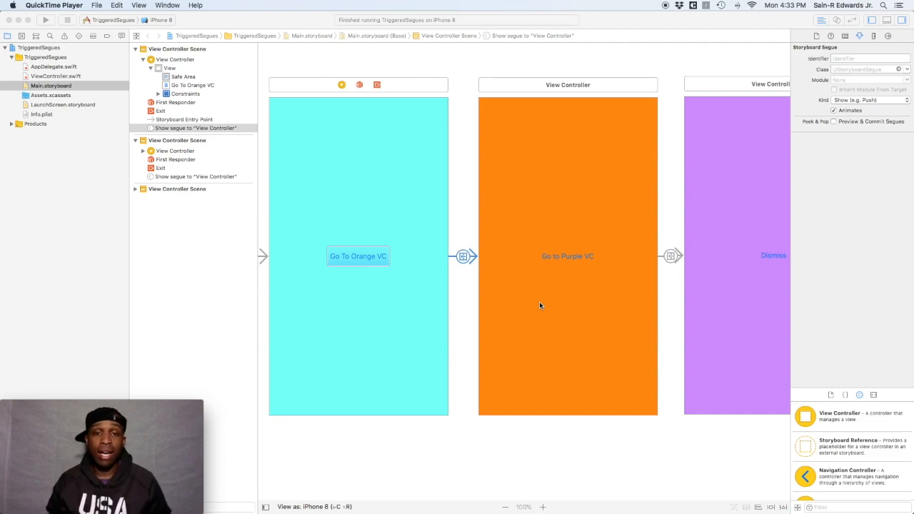
{"action": "mouse_move", "coordinate": [520, 424]}
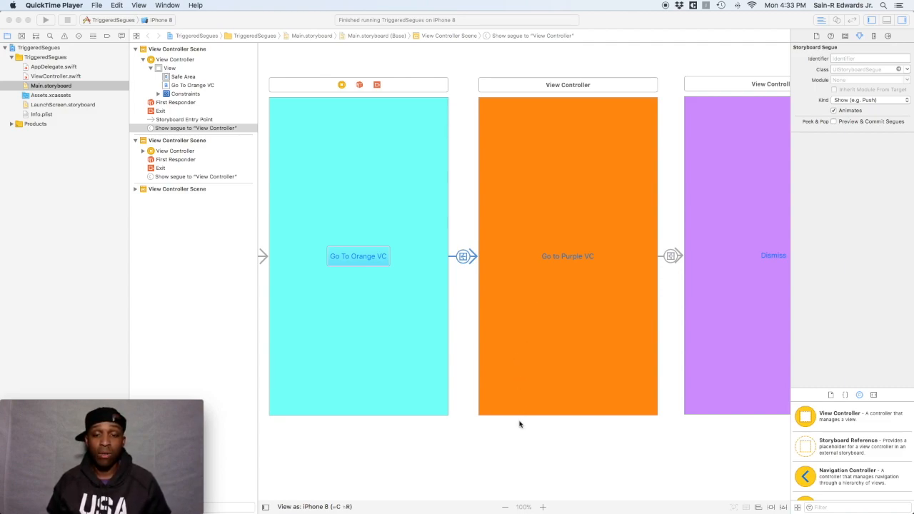
{"action": "mouse_move", "coordinate": [634, 474]}
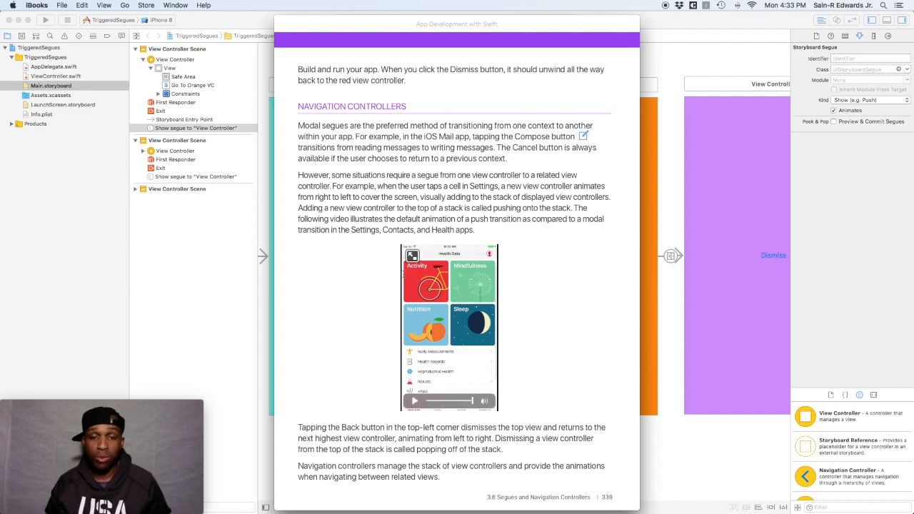
Step: Play the iBooks push-versus-modal clips from Settings, Contacts and Health, then return to Main.storyboard
{"action": "left_click", "coordinate": [406, 401]}
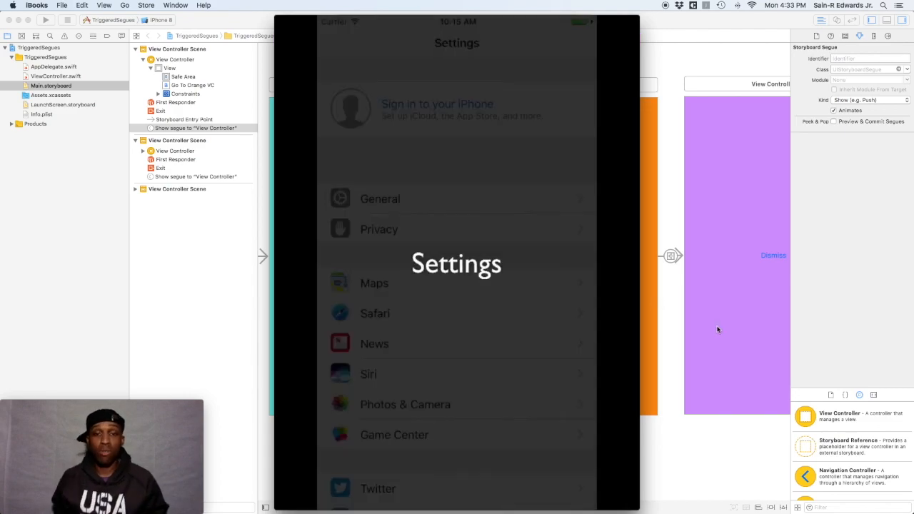
{"action": "left_click", "coordinate": [380, 198]}
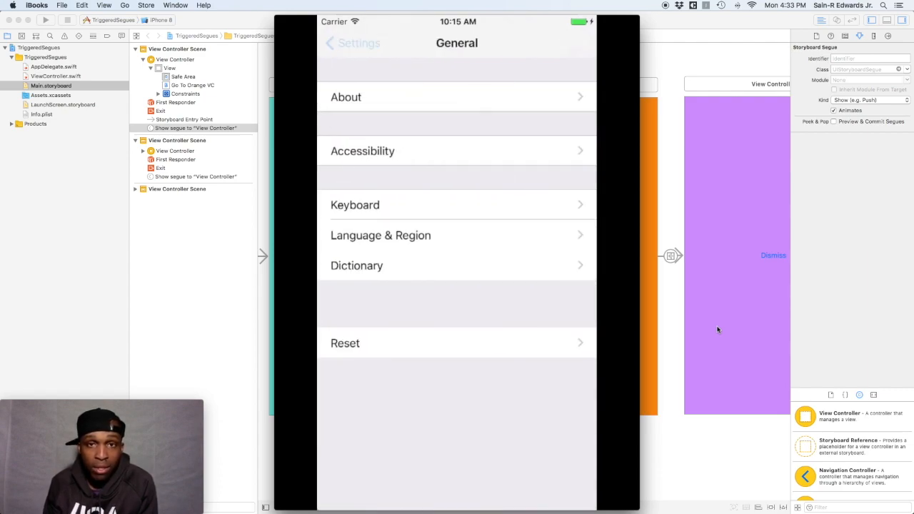
{"action": "left_click", "coordinate": [353, 43]}
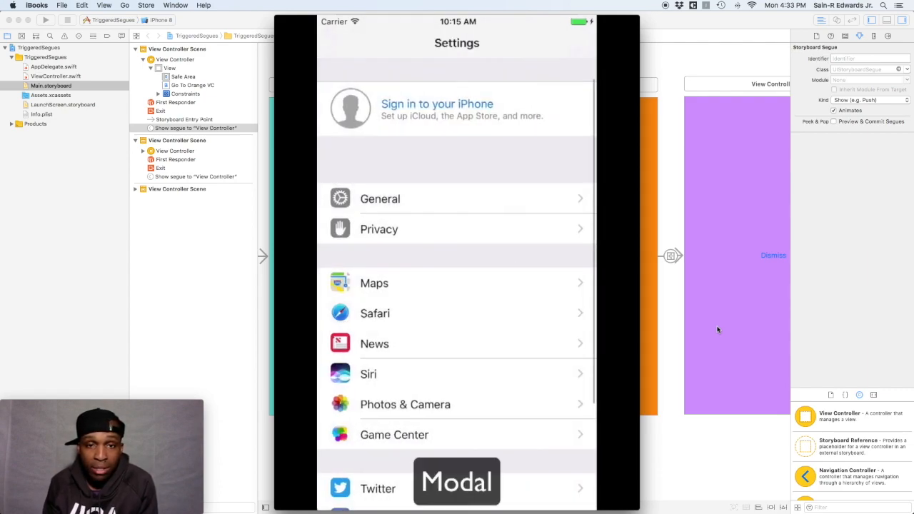
{"action": "left_click", "coordinate": [436, 108]}
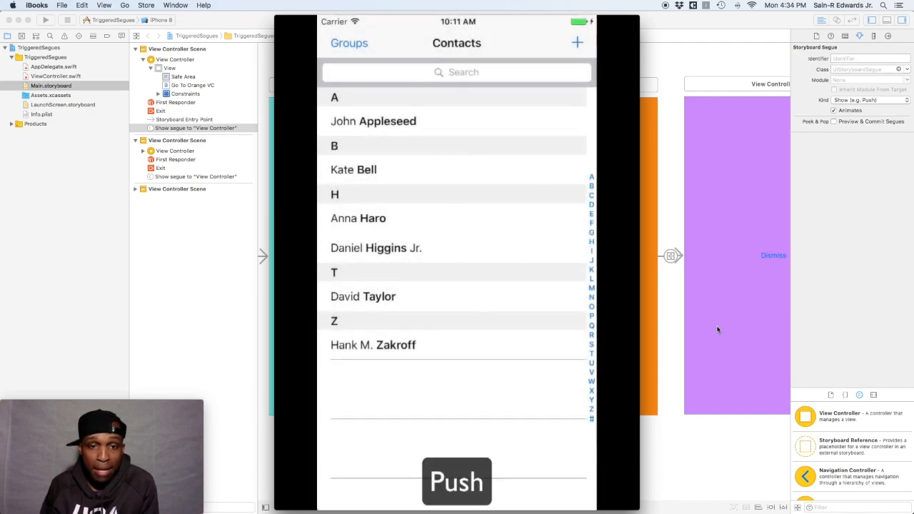
{"action": "left_click", "coordinate": [373, 121]}
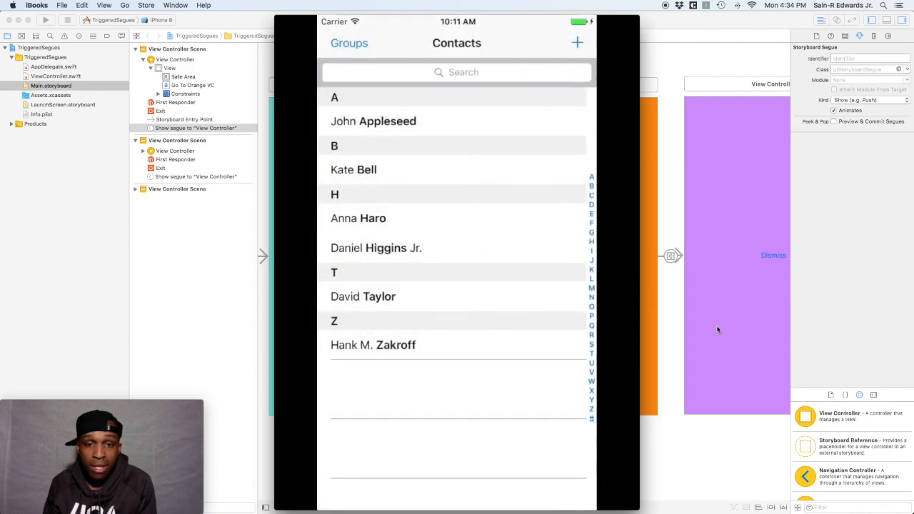
{"action": "left_click", "coordinate": [577, 42]}
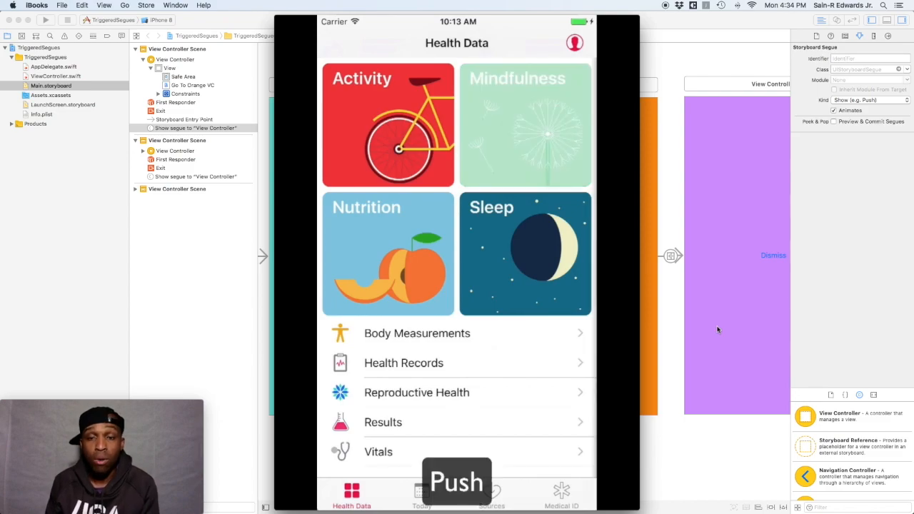
{"action": "left_click", "coordinate": [525, 125]}
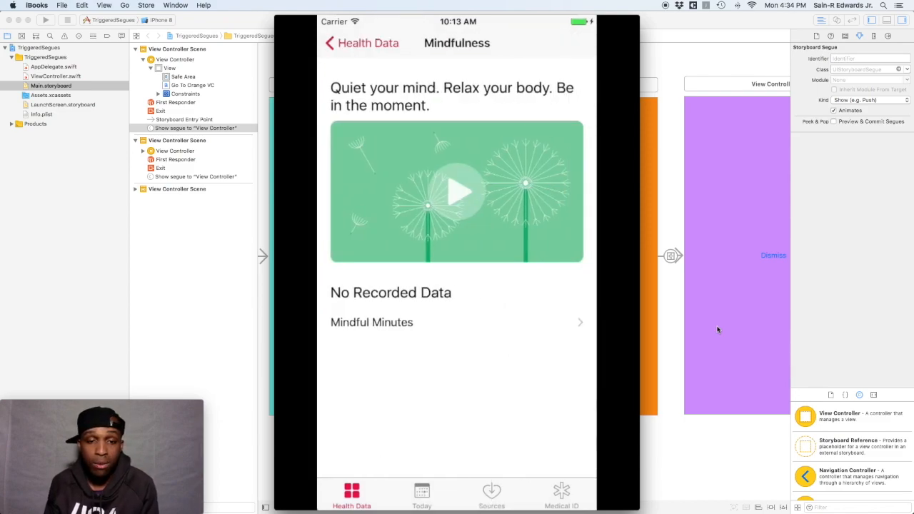
{"action": "left_click", "coordinate": [329, 43]}
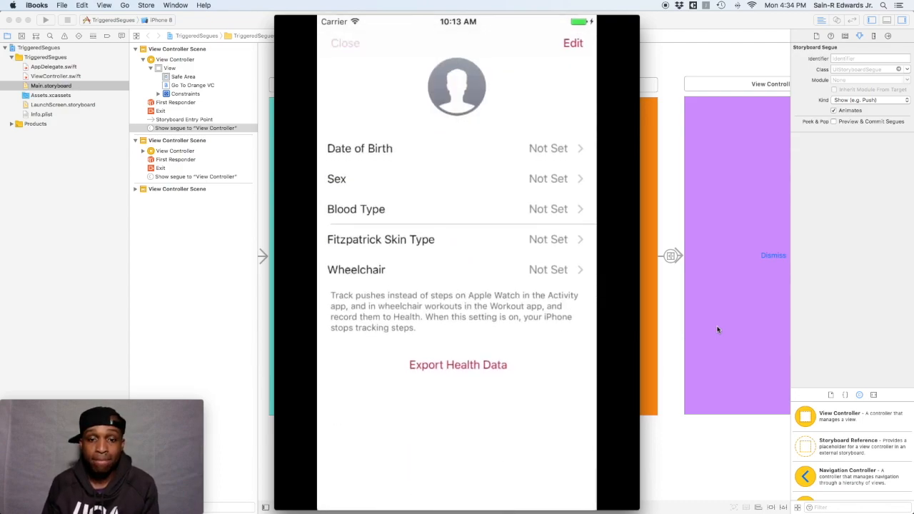
{"action": "left_click", "coordinate": [345, 43]}
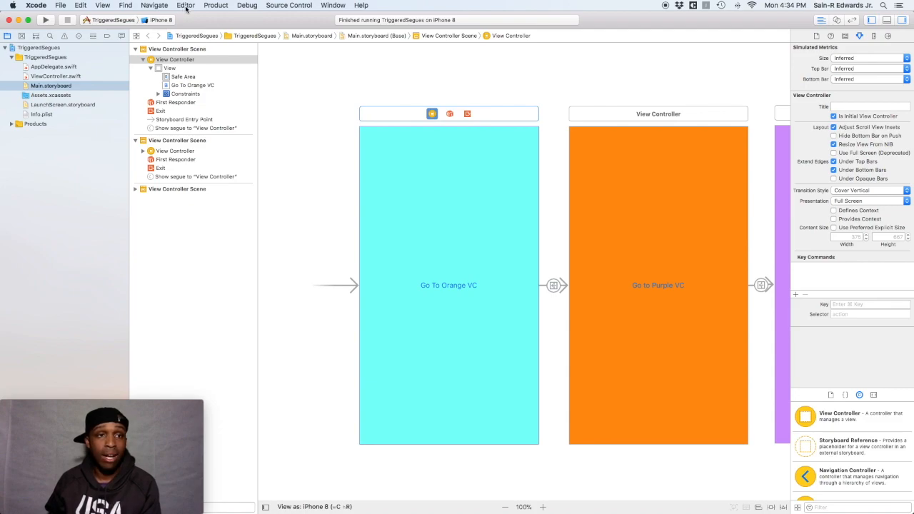
Step: Embed the cyan Go To Orange VC controller in a Navigation Controller from the Editor menu
{"action": "left_click", "coordinate": [186, 5]}
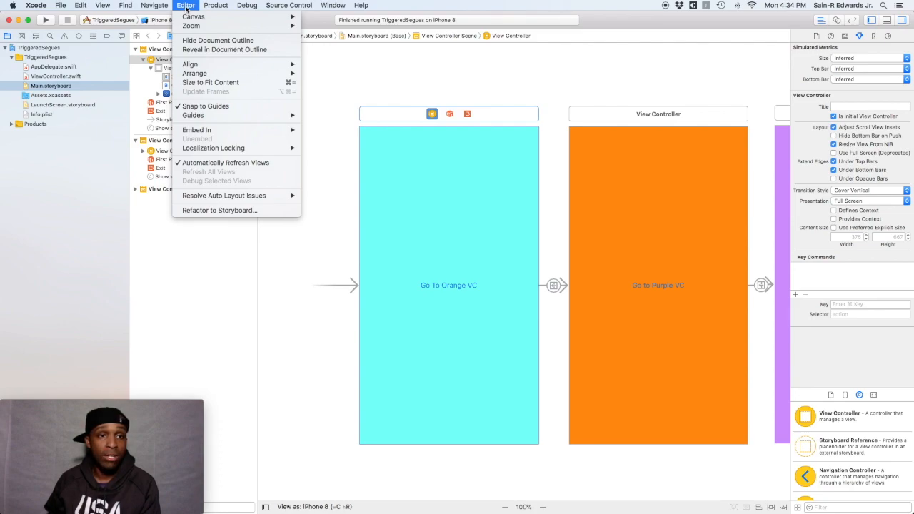
{"action": "mouse_move", "coordinate": [215, 130]}
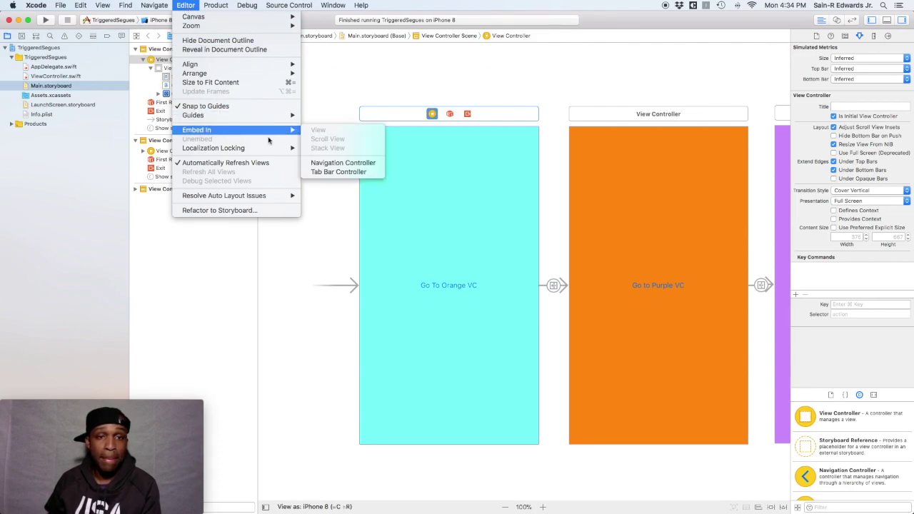
{"action": "mouse_move", "coordinate": [348, 164]}
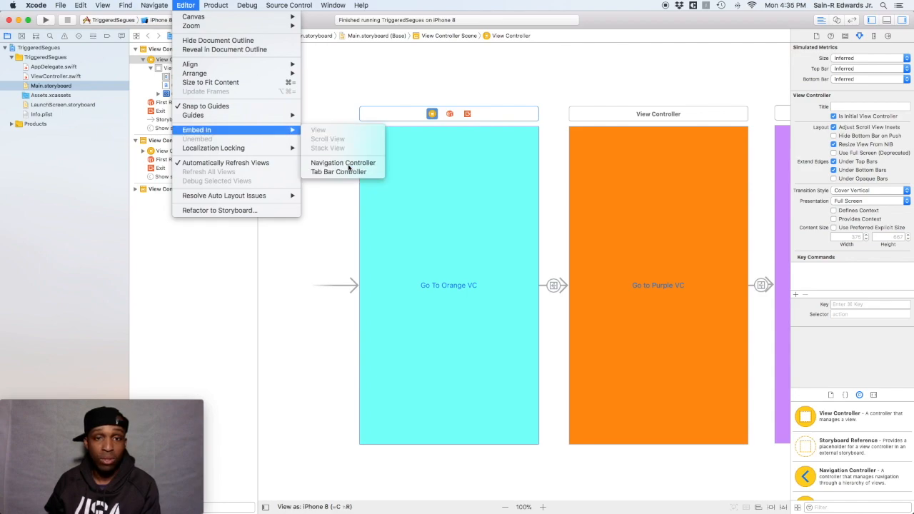
{"action": "left_click", "coordinate": [342, 162]}
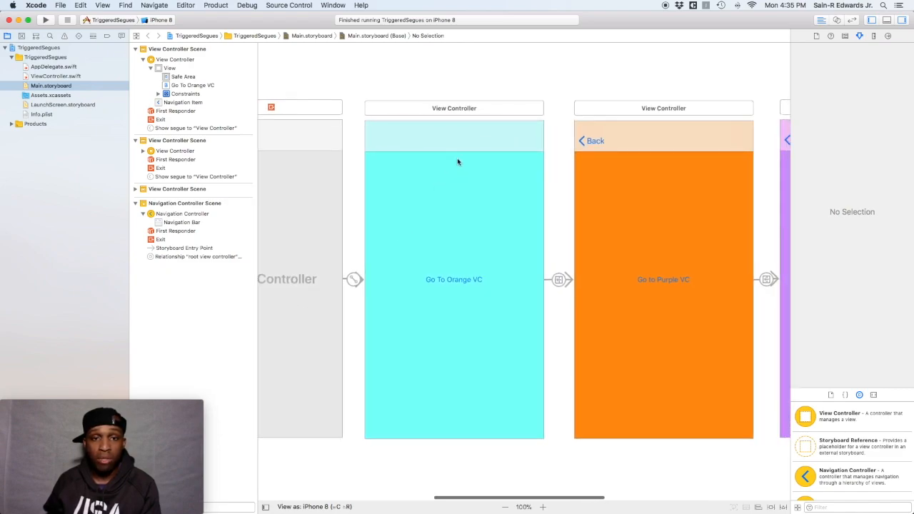
{"action": "scroll", "scroll_direction": "right", "scroll_amount": 3}
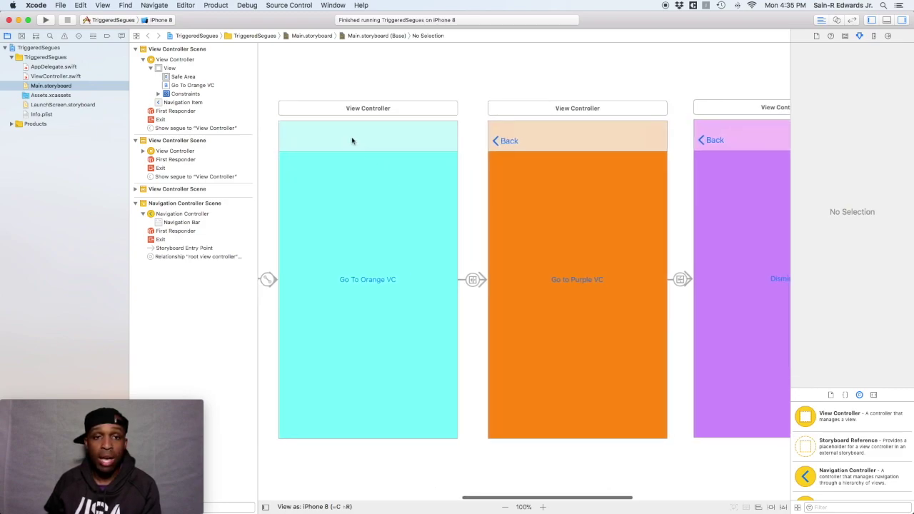
{"action": "mouse_move", "coordinate": [427, 148]}
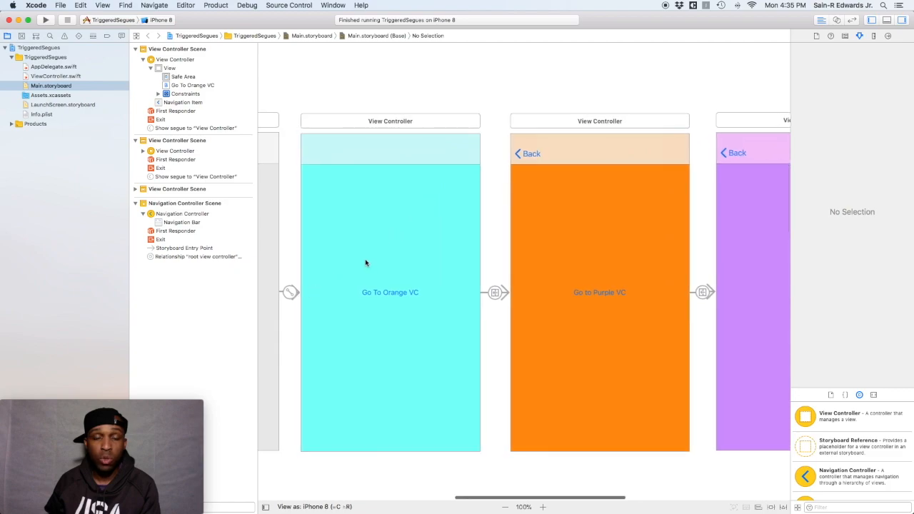
{"action": "mouse_move", "coordinate": [371, 201]}
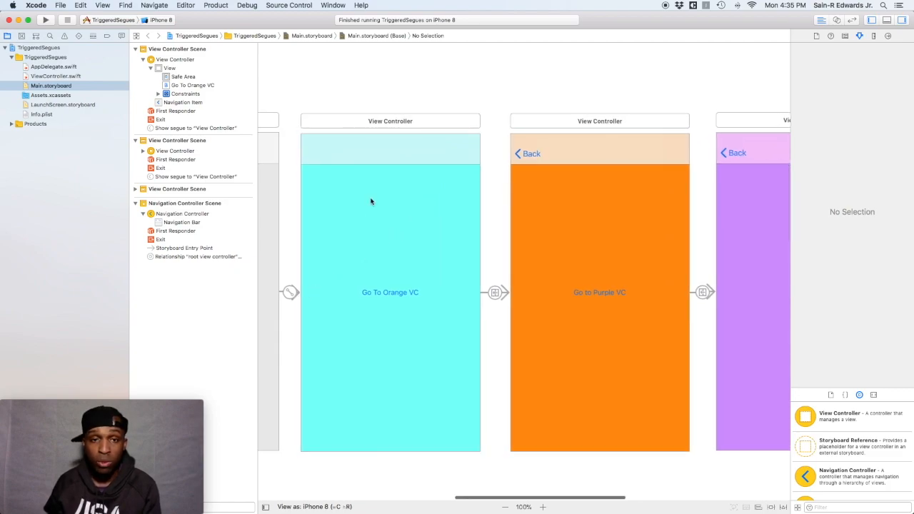
{"action": "mouse_move", "coordinate": [583, 248]}
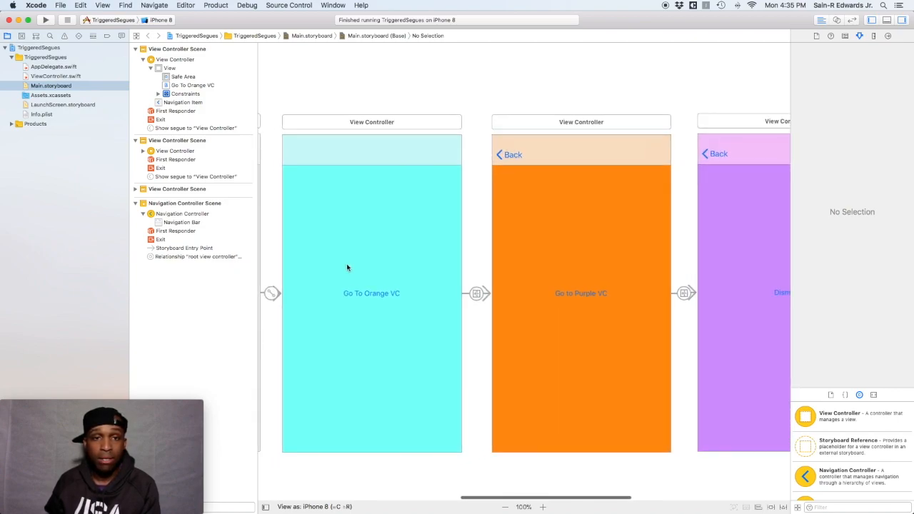
Step: Set the cyan scene's Navigation Item title to 'Blue' in the Attributes inspector
{"action": "left_click", "coordinate": [371, 150]}
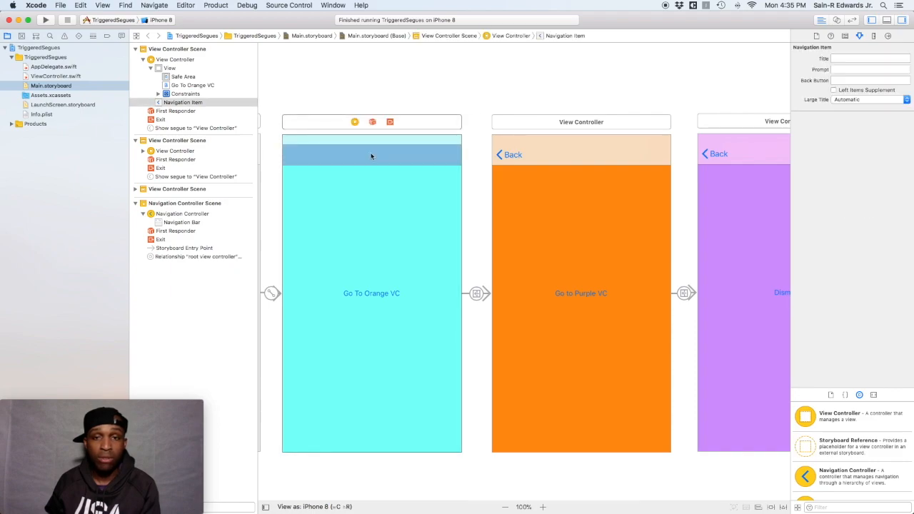
{"action": "mouse_move", "coordinate": [476, 176]}
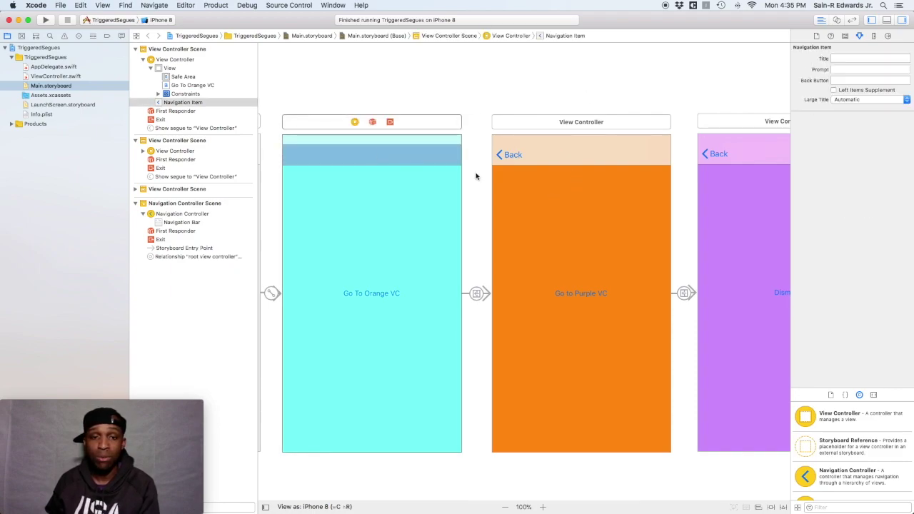
{"action": "left_click", "coordinate": [867, 57]}
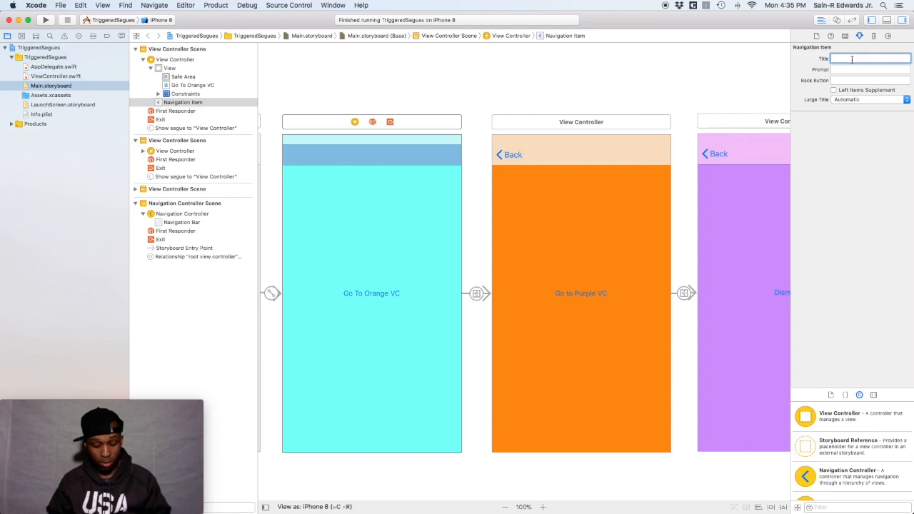
{"action": "type", "text": "blue"}
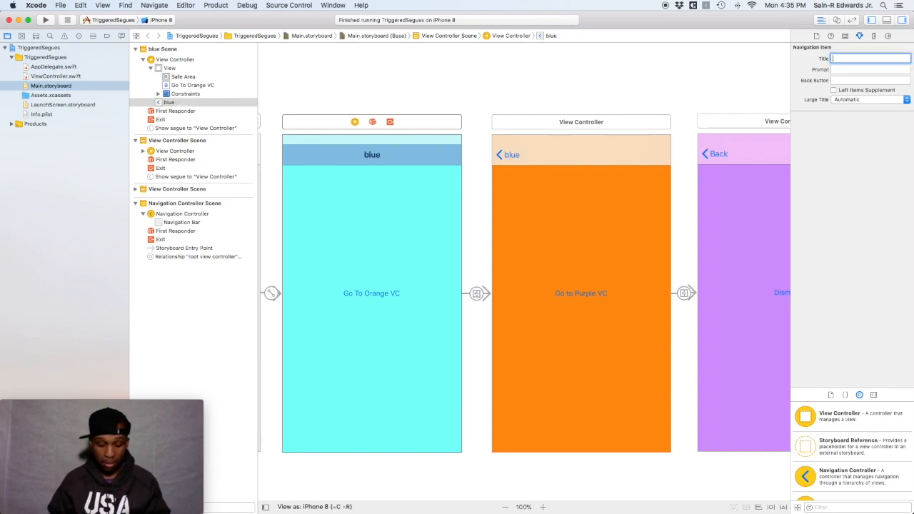
{"action": "type", "text": "Blue"}
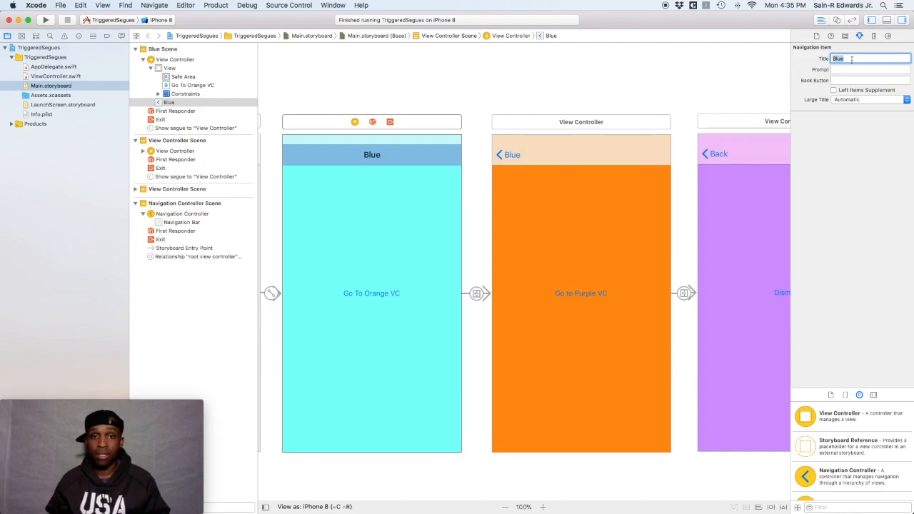
{"action": "left_click", "coordinate": [379, 199]}
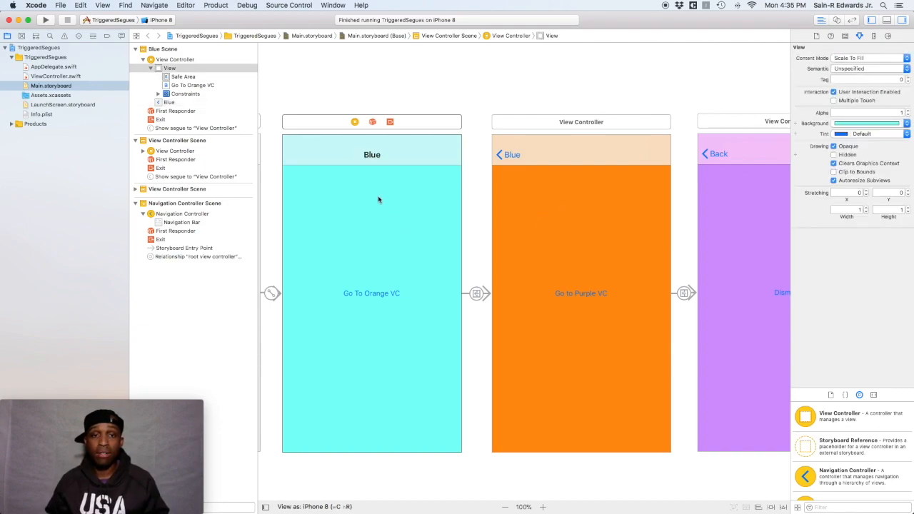
{"action": "left_click", "coordinate": [371, 155]}
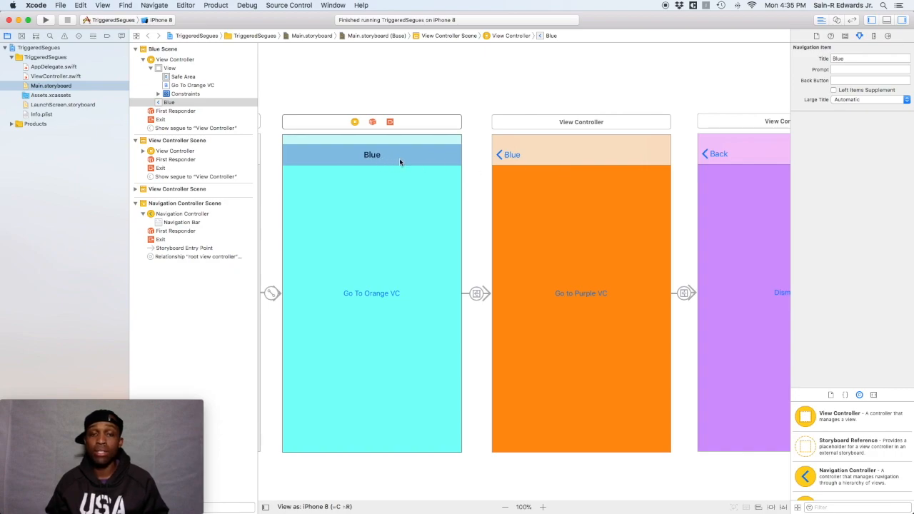
{"action": "mouse_move", "coordinate": [407, 163]}
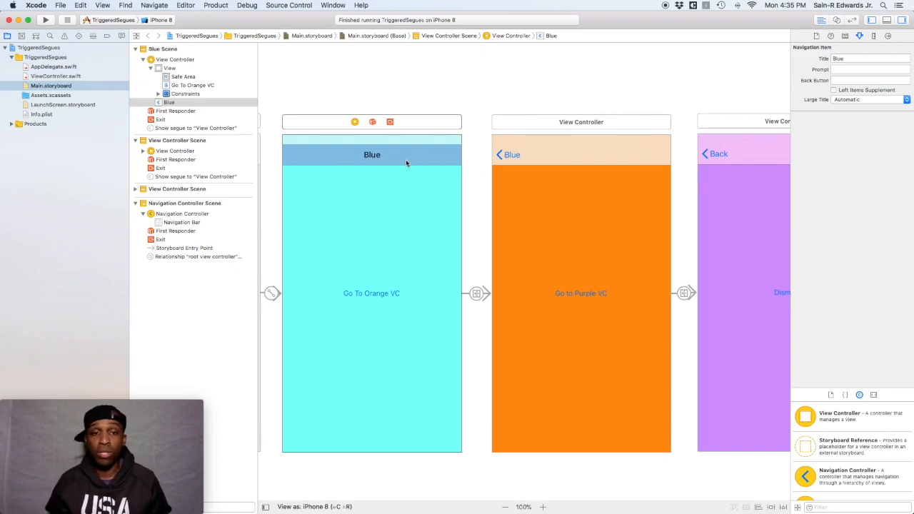
{"action": "mouse_move", "coordinate": [406, 211]}
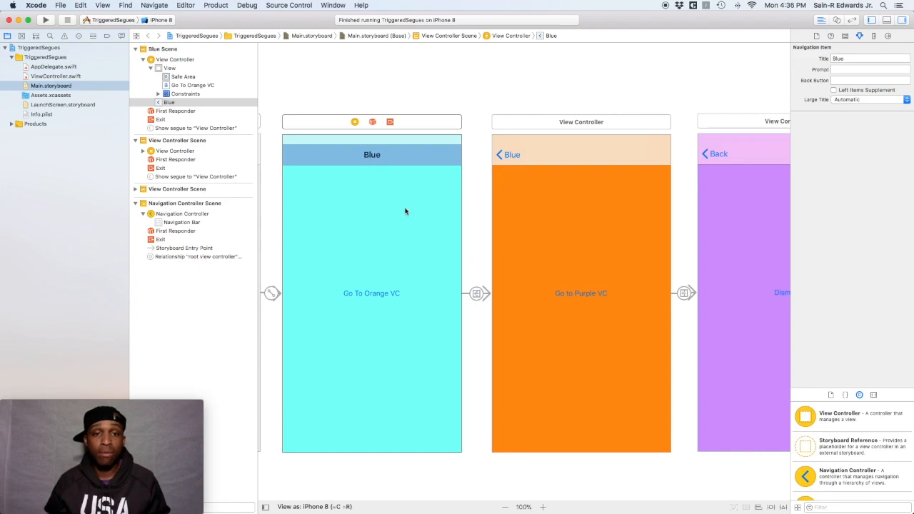
{"action": "left_click", "coordinate": [371, 149]}
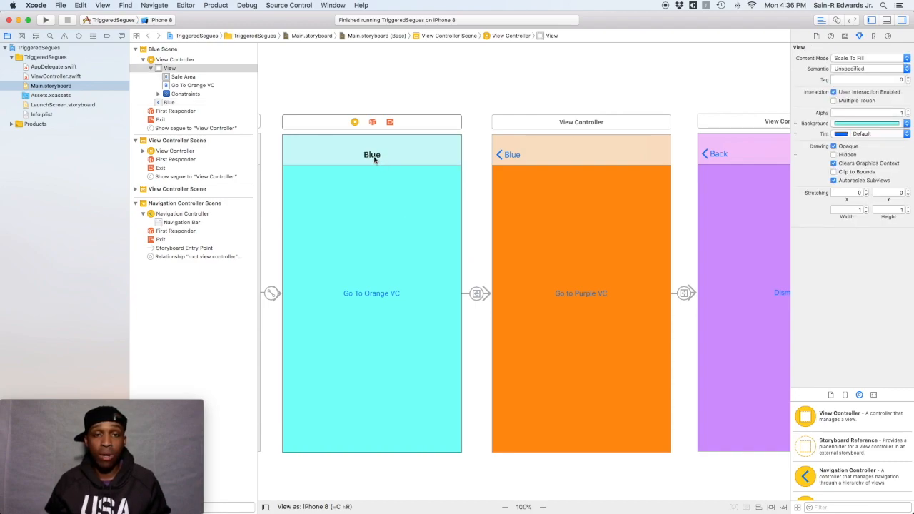
{"action": "left_click", "coordinate": [372, 155]}
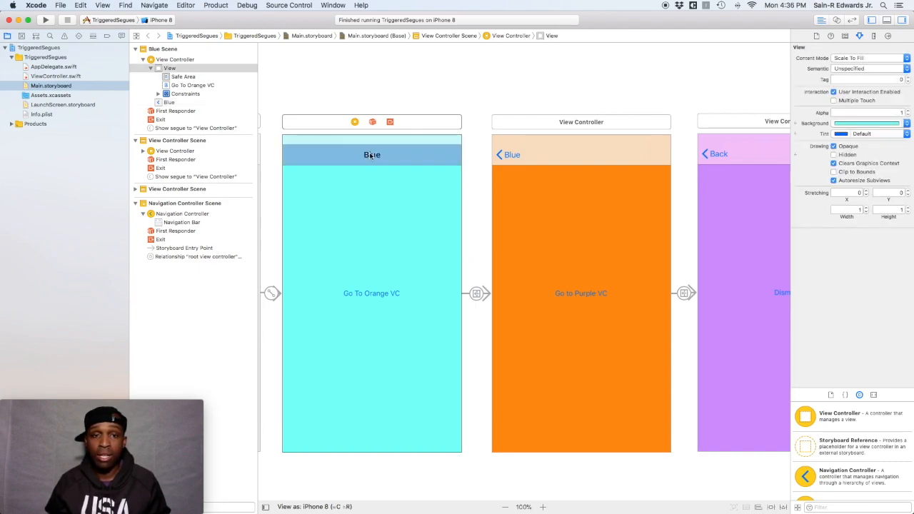
{"action": "left_click", "coordinate": [371, 155]}
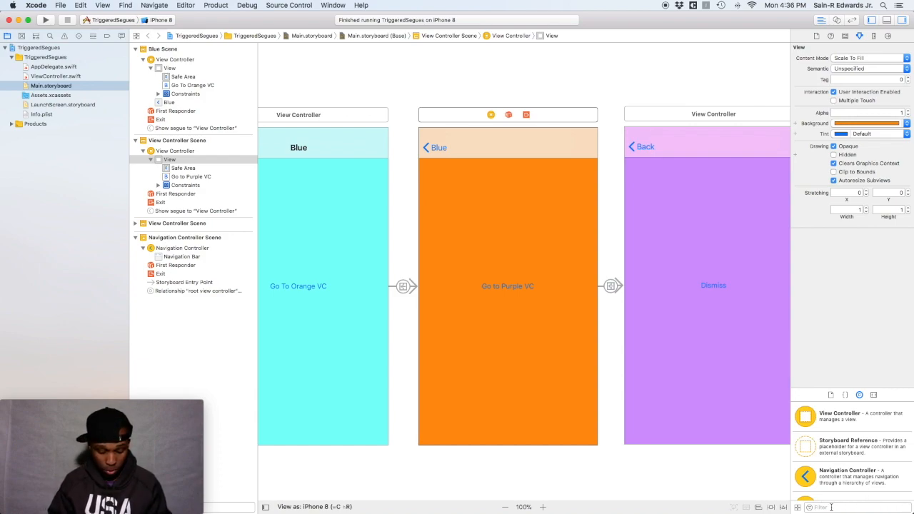
Step: Find Navigation Item via 'navi' and title the orange controller 'Orange'
{"action": "type", "text": "navi"}
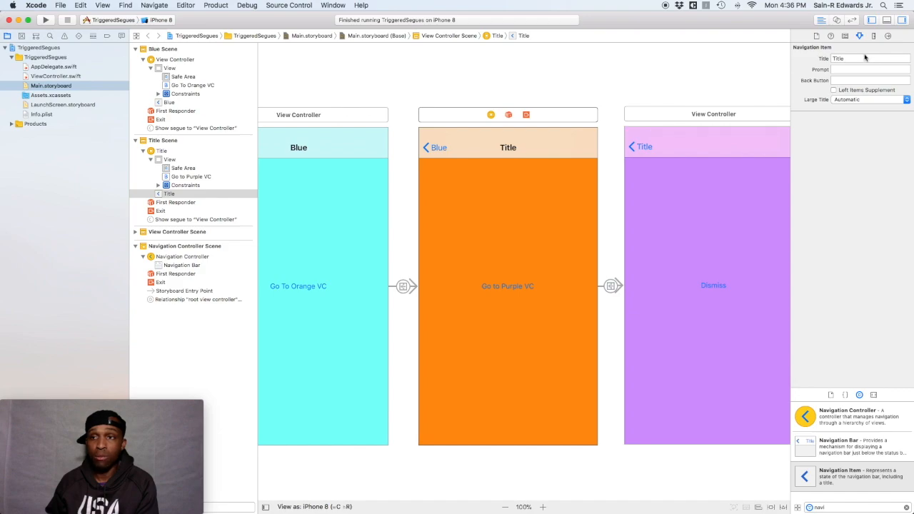
{"action": "left_click", "coordinate": [857, 61]}
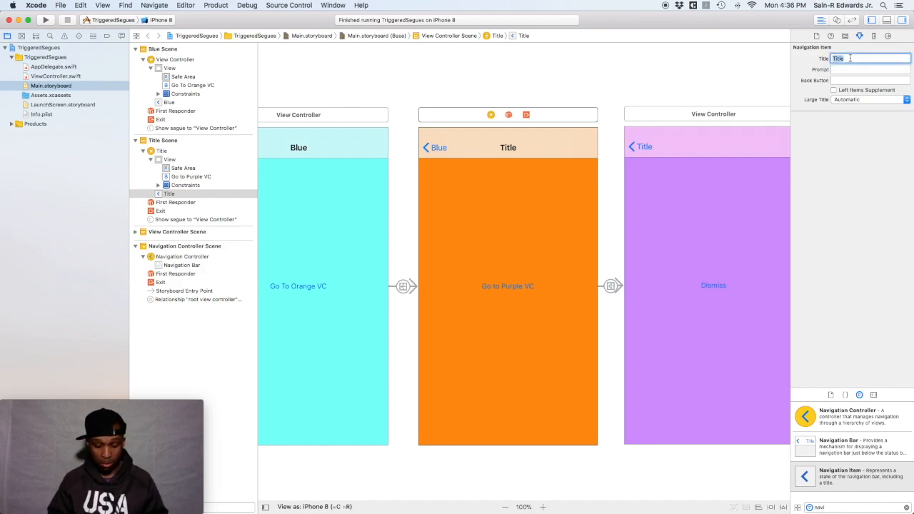
{"action": "type", "text": "Orange"}
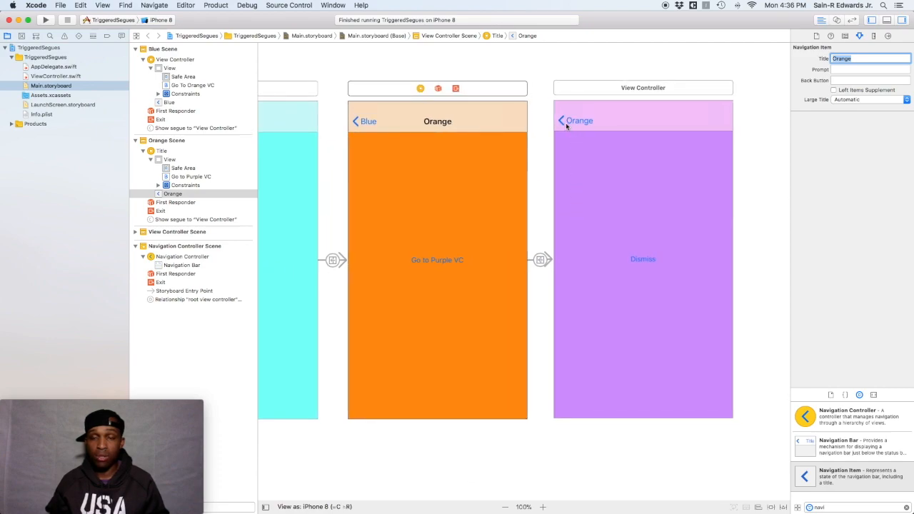
{"action": "mouse_move", "coordinate": [591, 179]}
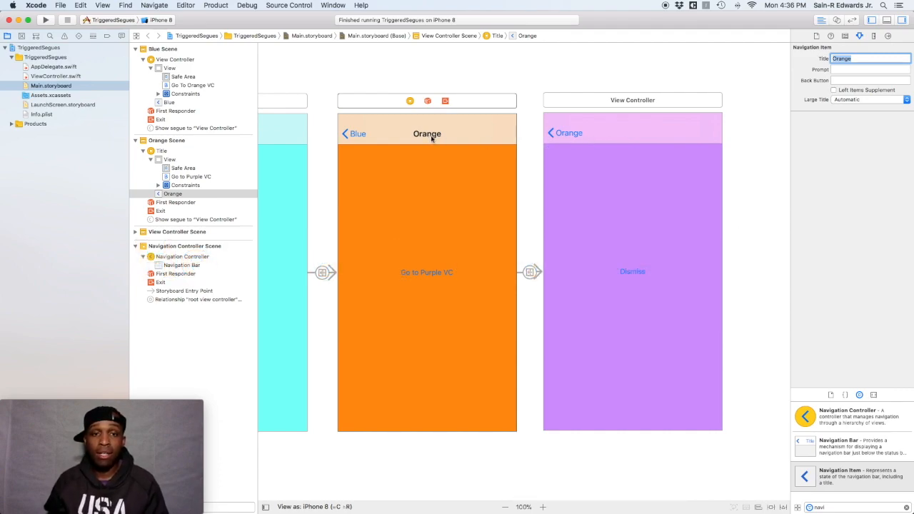
{"action": "mouse_move", "coordinate": [438, 152]}
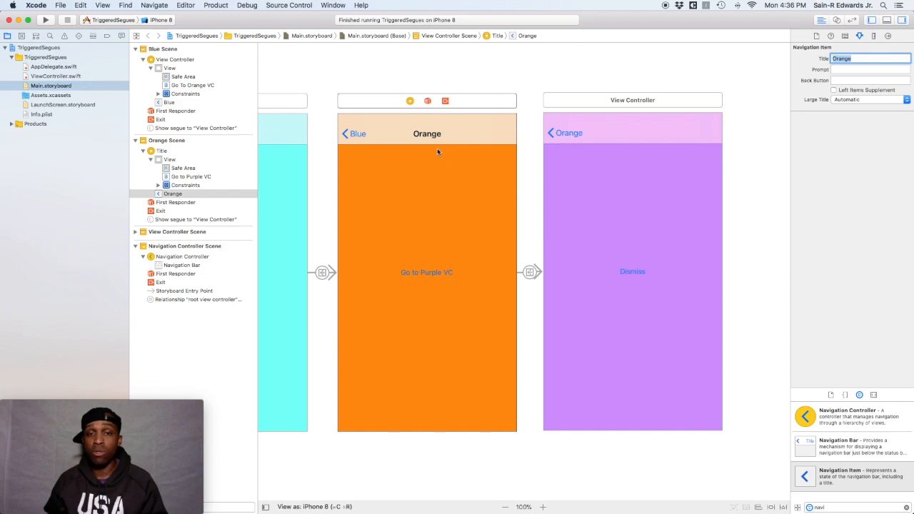
{"action": "mouse_move", "coordinate": [450, 143]}
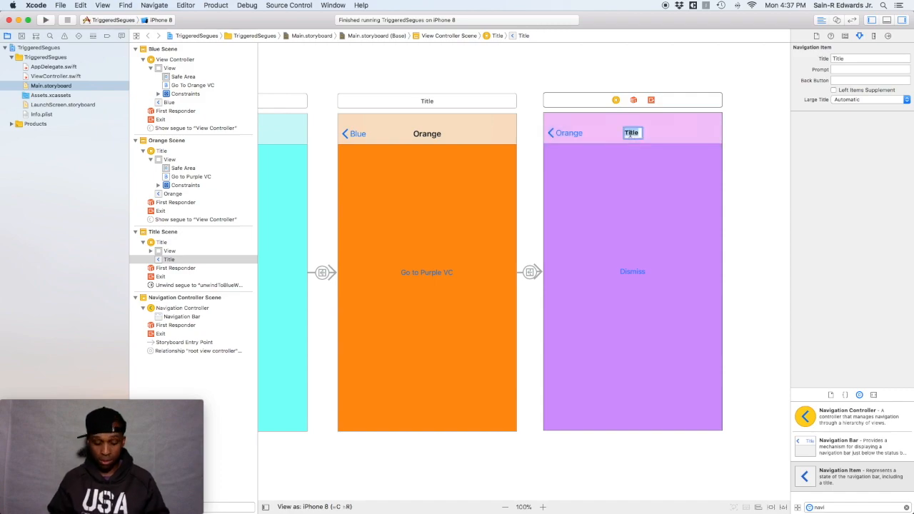
Step: Rename the purple controller's navigation title to 'Purple'
{"action": "type", "text": "Purple"}
{"action": "left_click", "coordinate": [855, 507]}
{"action": "type", "text": "bar butt"}
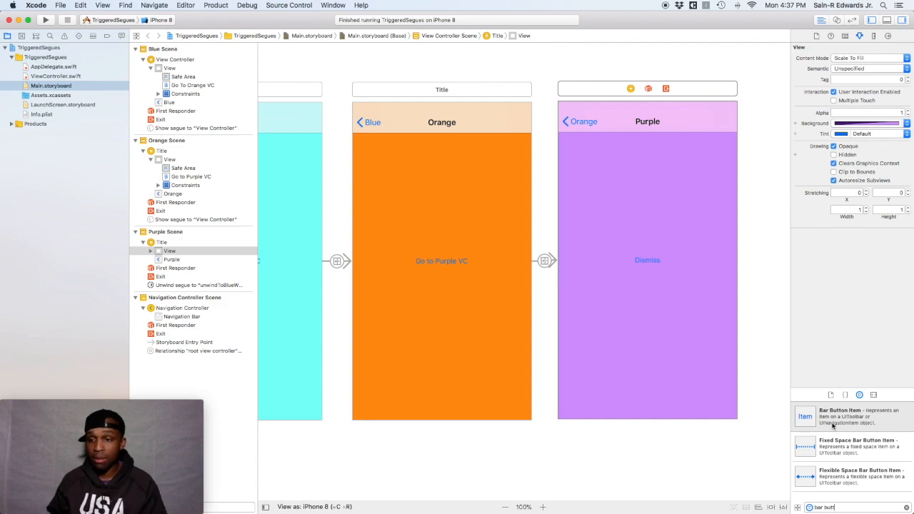
Step: Drop a Bar Button Item on the right of the purple navigation bar and select it
{"action": "left_click_drag", "start_coordinate": [806, 416], "coordinate": [712, 317]}
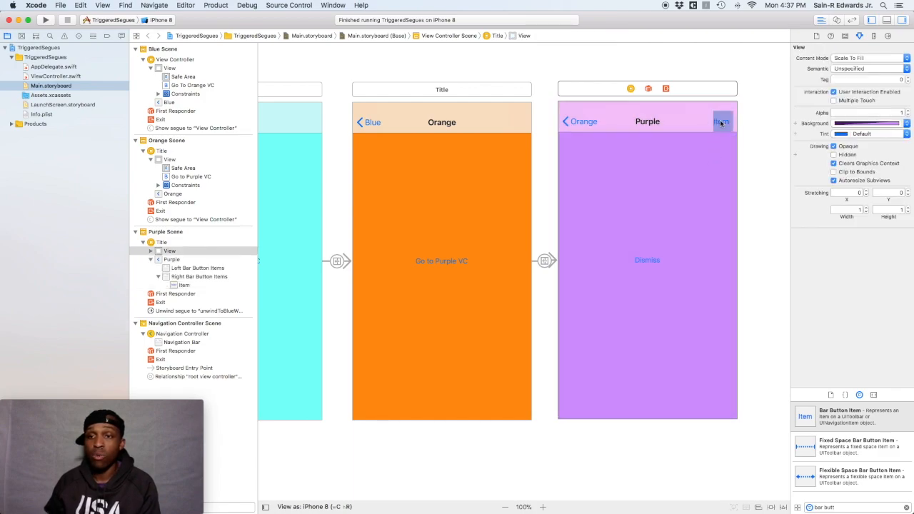
{"action": "left_click", "coordinate": [722, 120]}
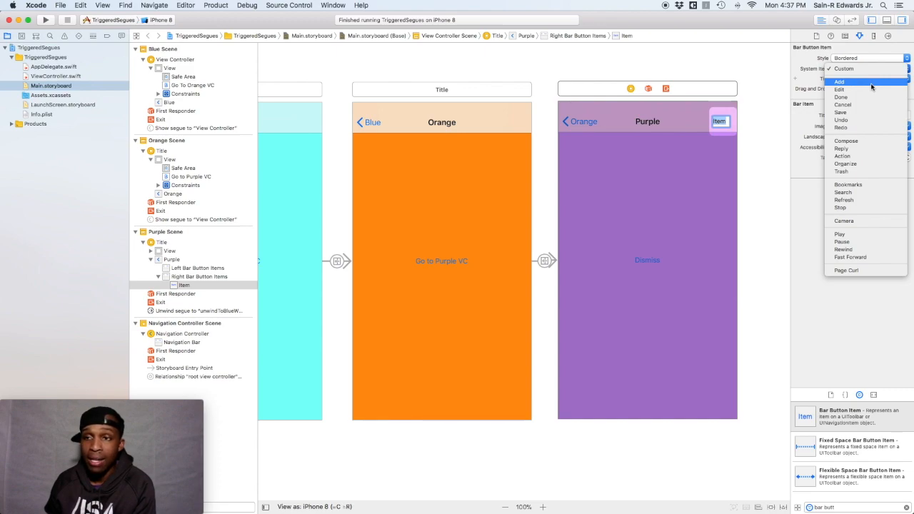
{"action": "mouse_move", "coordinate": [844, 156]}
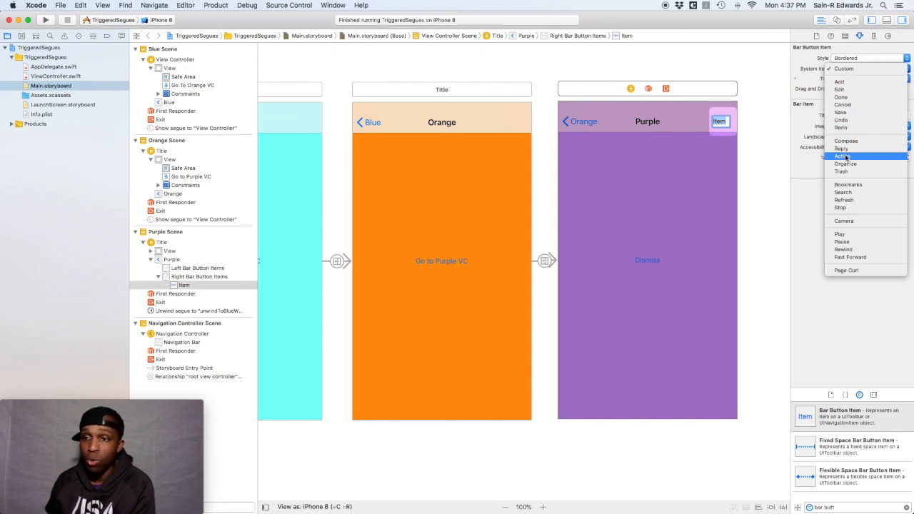
{"action": "mouse_move", "coordinate": [842, 241]}
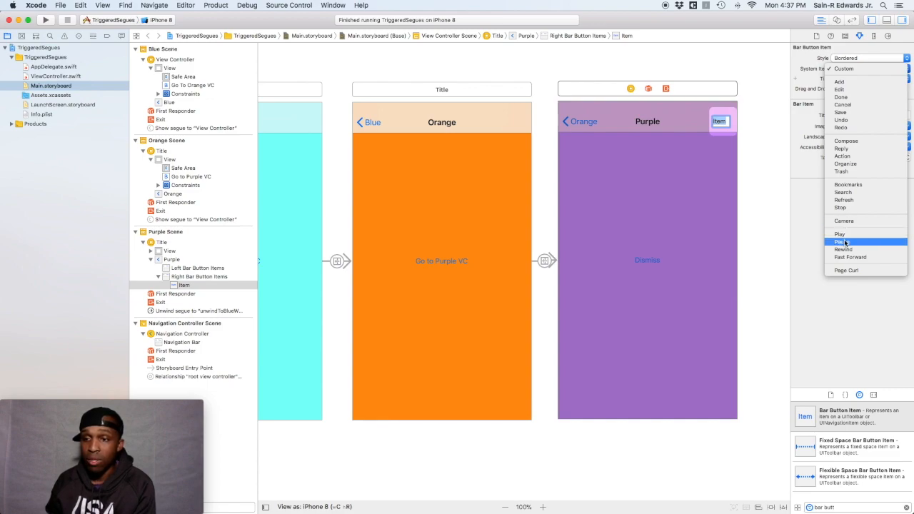
{"action": "mouse_move", "coordinate": [853, 270]}
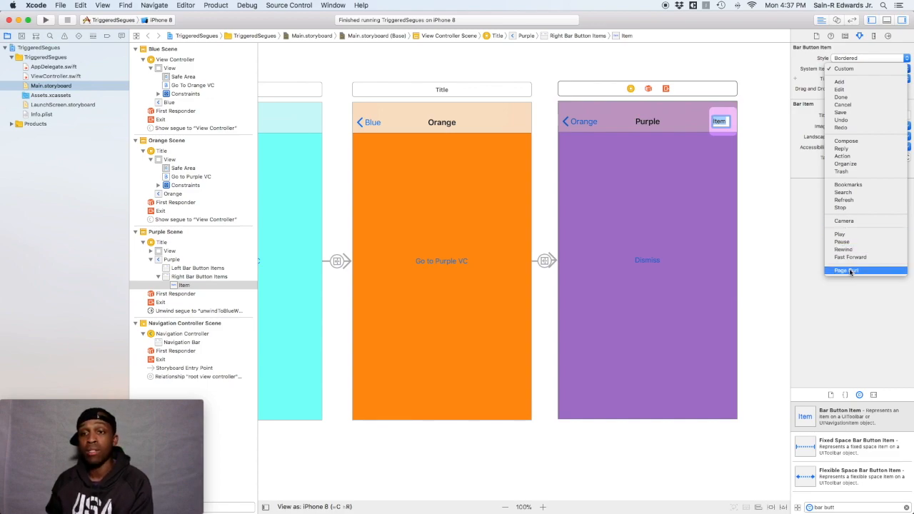
{"action": "mouse_move", "coordinate": [843, 241]}
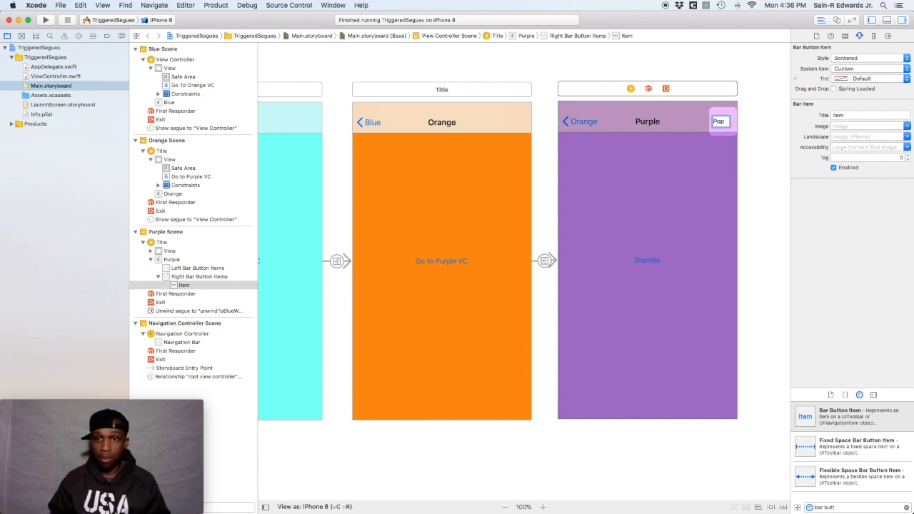
{"action": "type", "text": "Pop"}
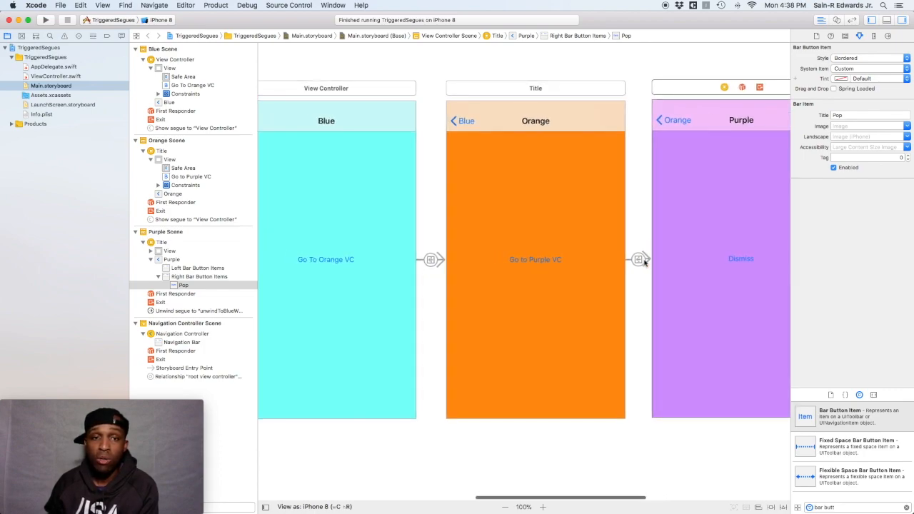
{"action": "scroll", "scroll_direction": "right", "scroll_amount": 3}
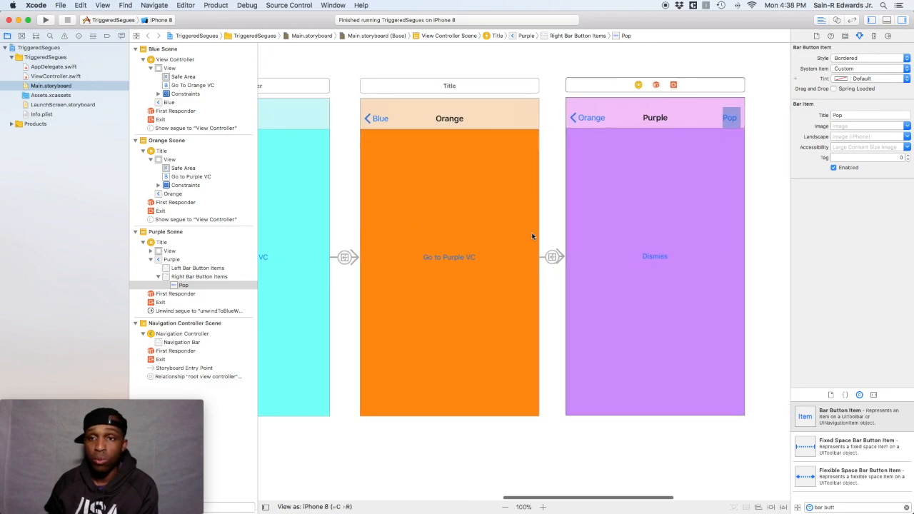
{"action": "left_click", "coordinate": [730, 117]}
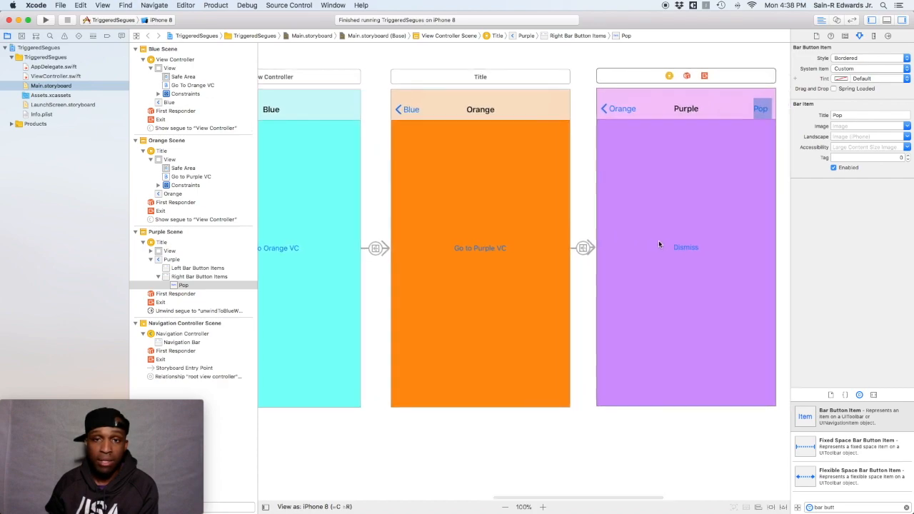
{"action": "scroll", "scroll_direction": "right", "scroll_amount": 3}
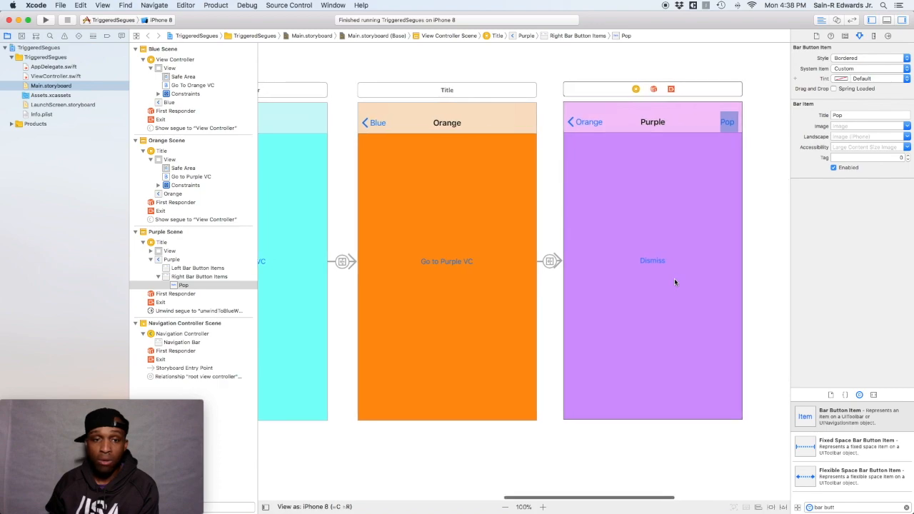
{"action": "mouse_move", "coordinate": [654, 253]}
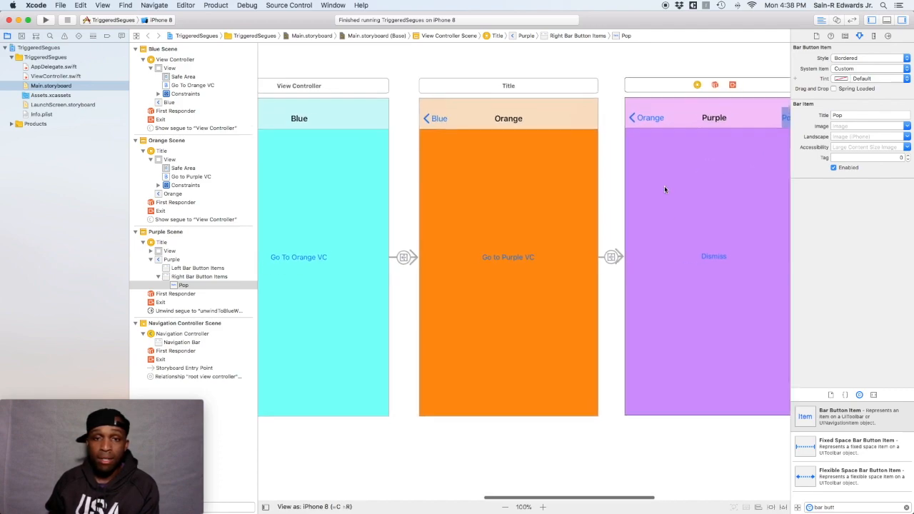
{"action": "scroll", "scroll_direction": "right", "scroll_amount": 3}
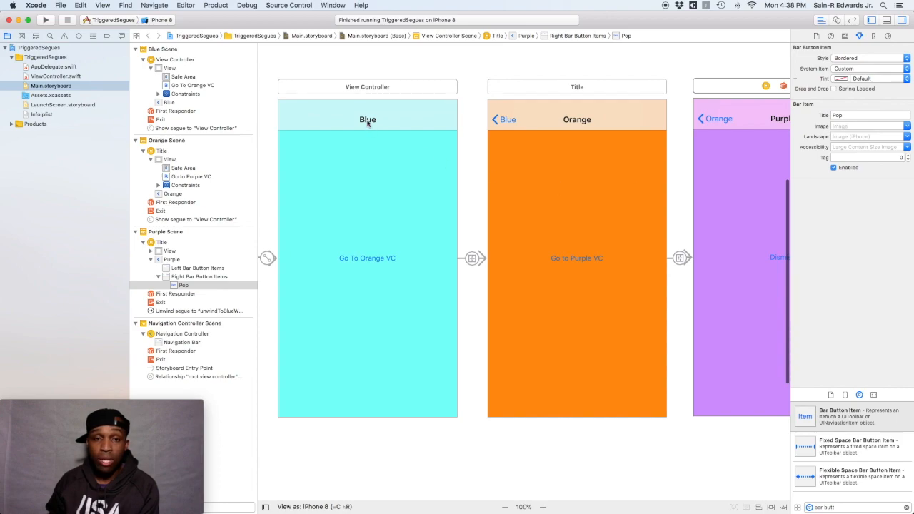
{"action": "left_click", "coordinate": [367, 120]}
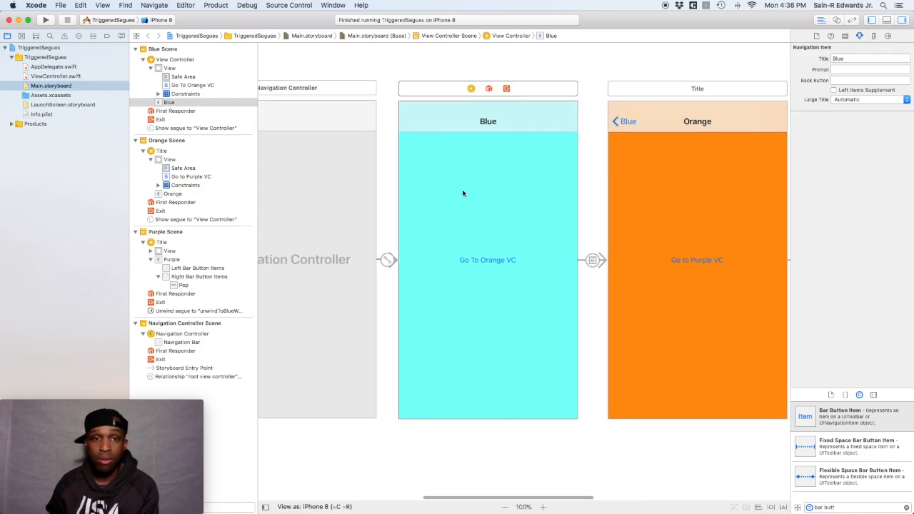
{"action": "left_click", "coordinate": [182, 342]}
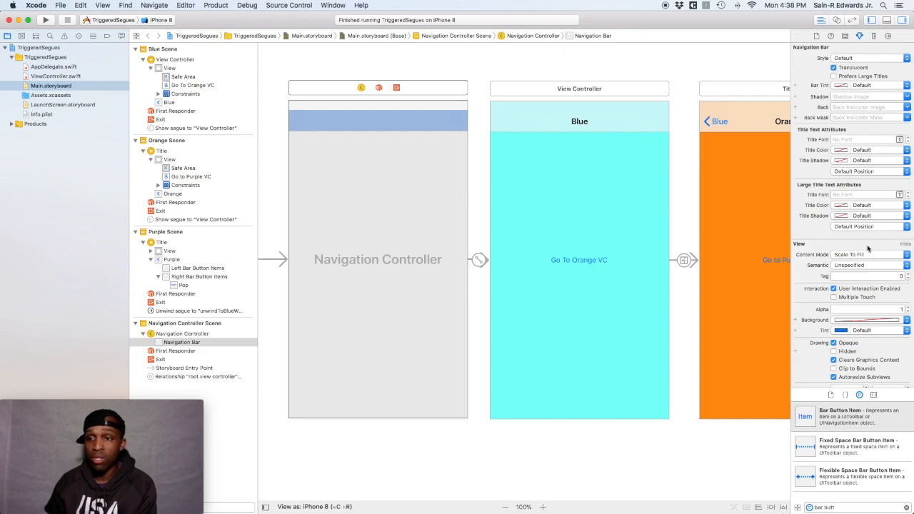
{"action": "scroll", "scroll_direction": "down", "scroll_amount": 3}
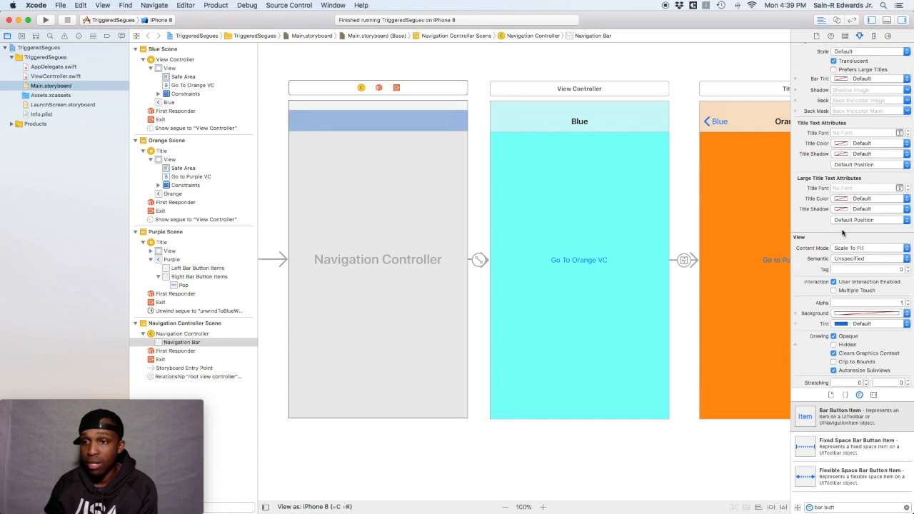
{"action": "mouse_move", "coordinate": [844, 228]}
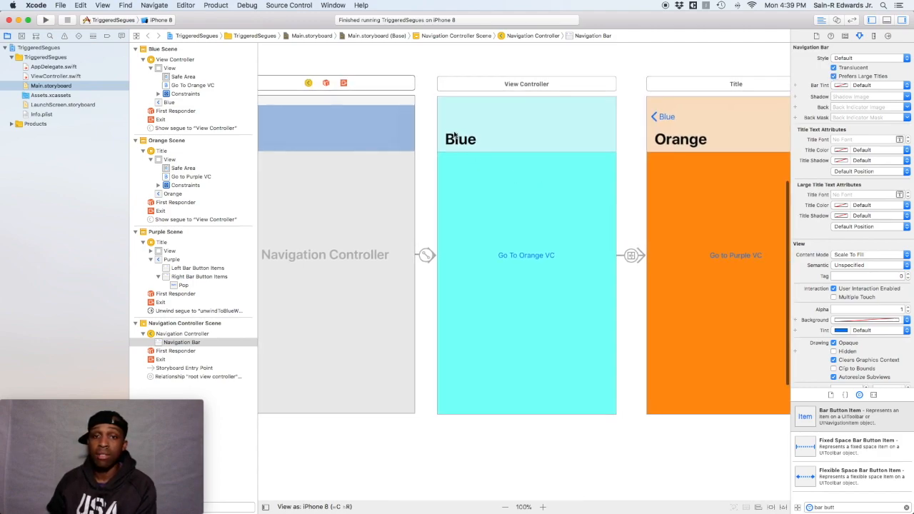
{"action": "scroll", "scroll_direction": "right", "scroll_amount": 3}
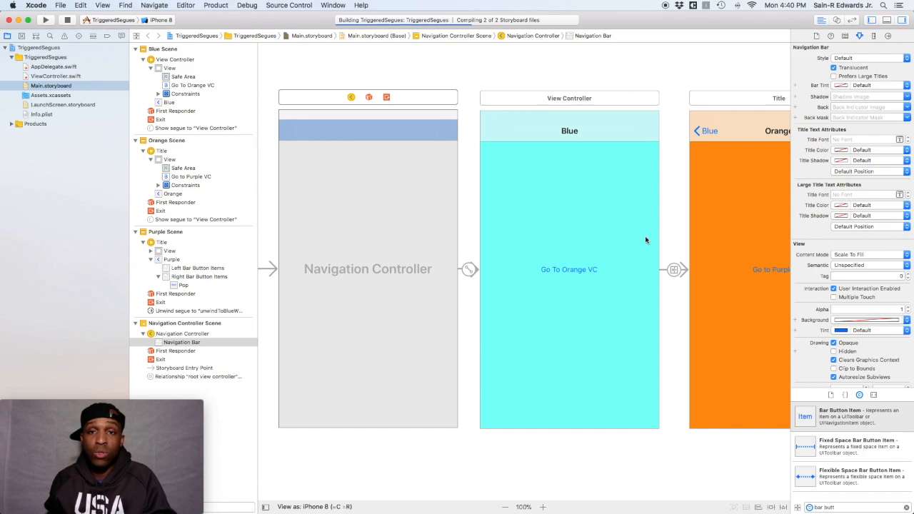
{"action": "mouse_move", "coordinate": [615, 269]}
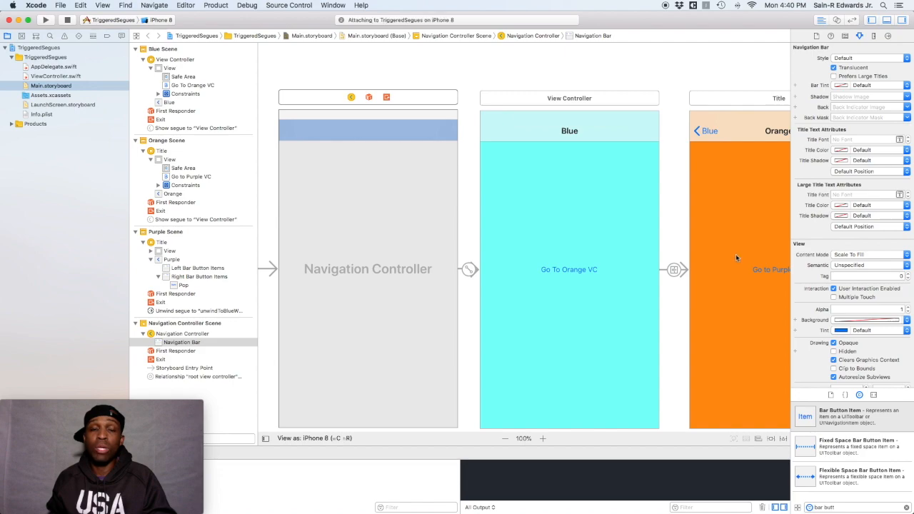
Step: In Simulator, tap Go To Orange VC, Go to Purple VC, then Dismiss
{"action": "left_click", "coordinate": [67, 18]}
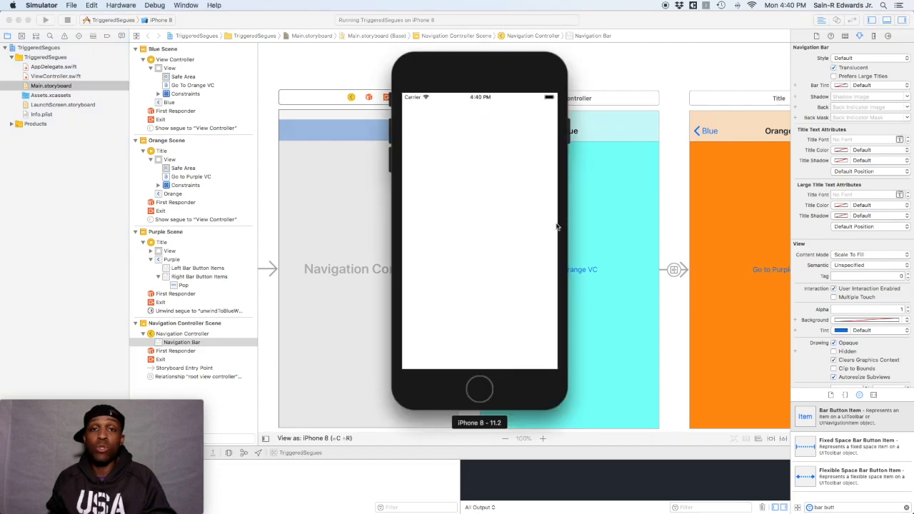
{"action": "mouse_move", "coordinate": [626, 165]}
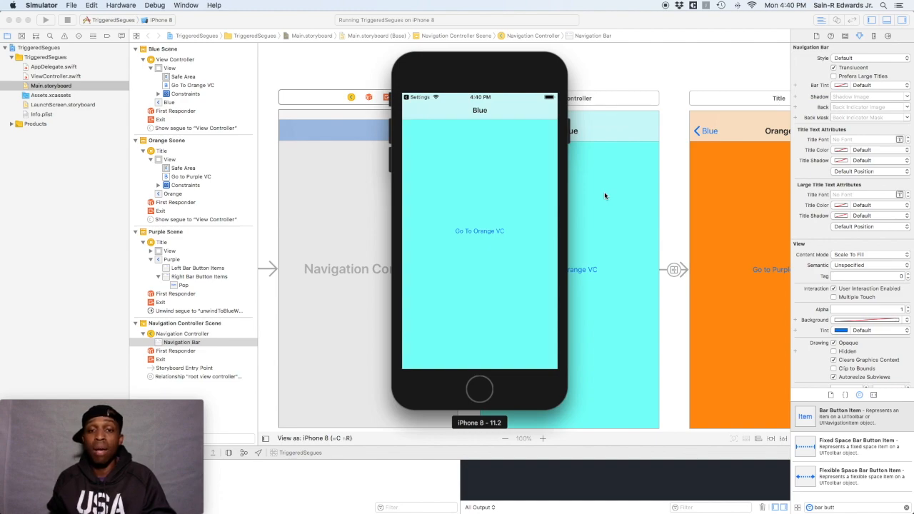
{"action": "mouse_move", "coordinate": [477, 239]}
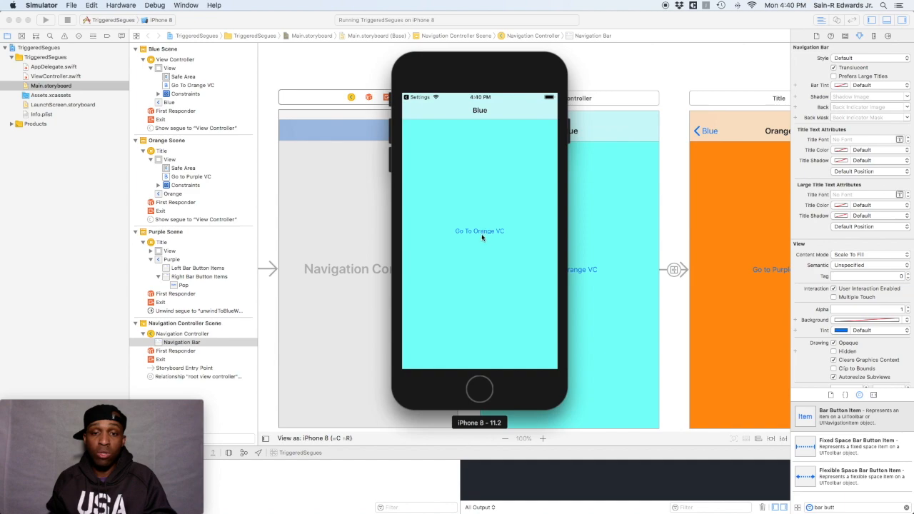
{"action": "mouse_move", "coordinate": [472, 232]}
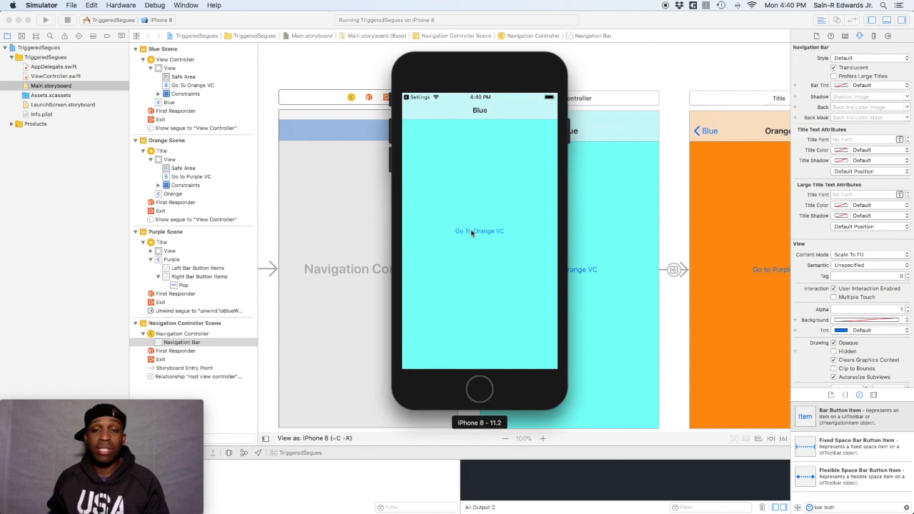
{"action": "mouse_move", "coordinate": [499, 239]}
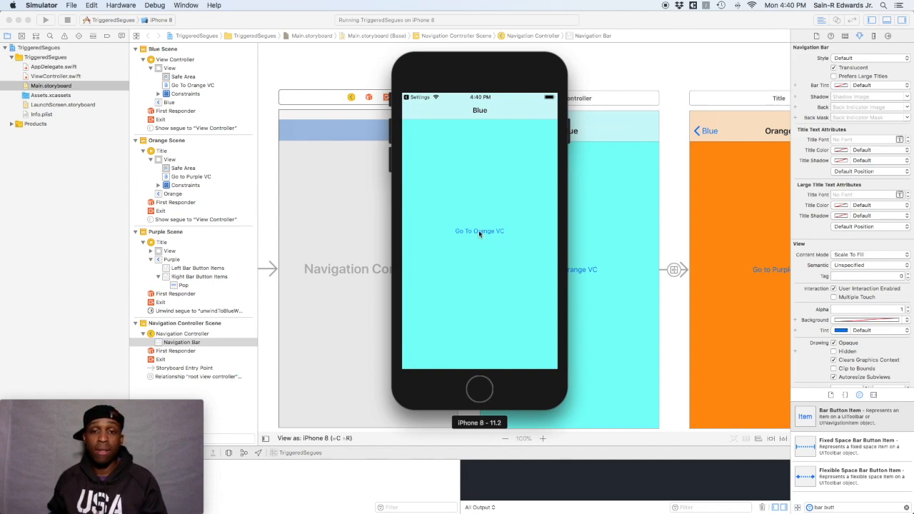
{"action": "mouse_move", "coordinate": [490, 236]}
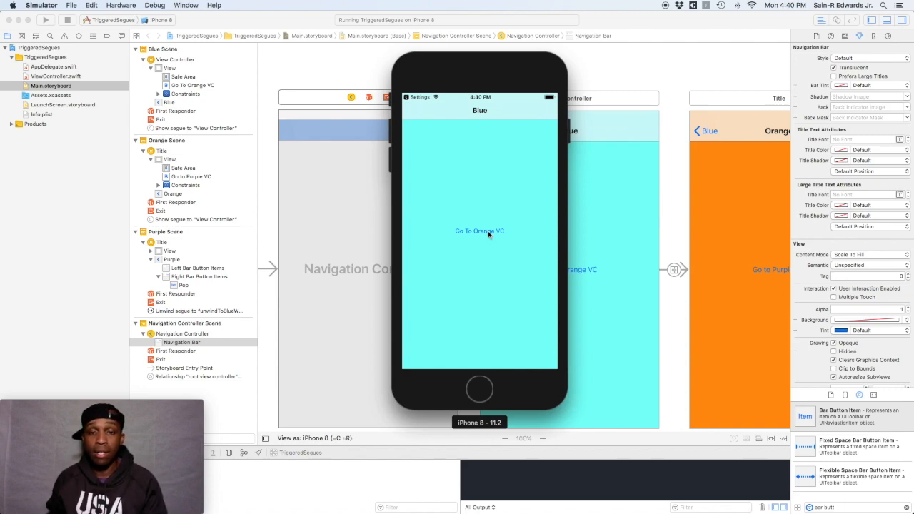
{"action": "left_click", "coordinate": [479, 230]}
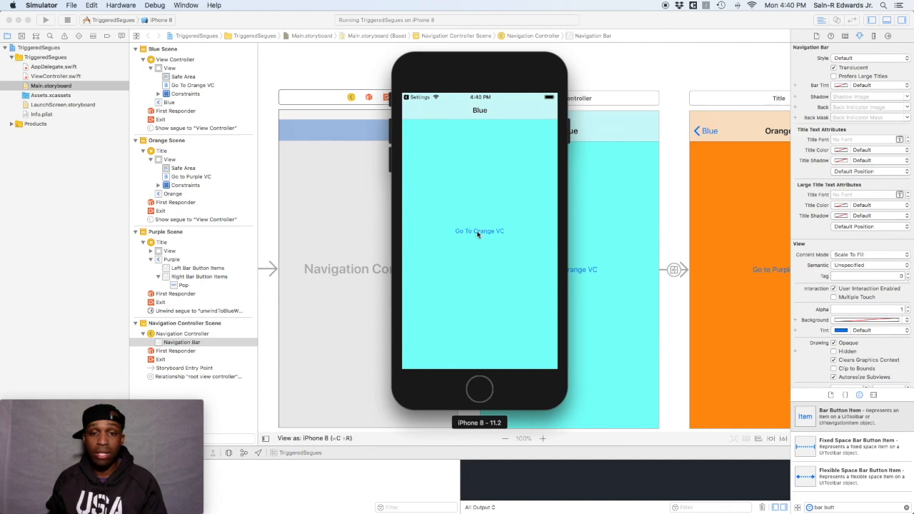
{"action": "left_click", "coordinate": [479, 231]}
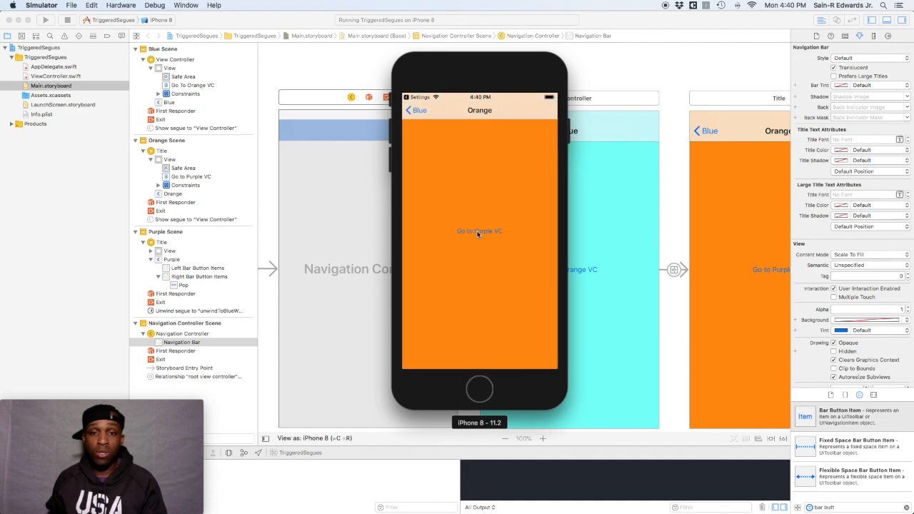
{"action": "left_click", "coordinate": [479, 230]}
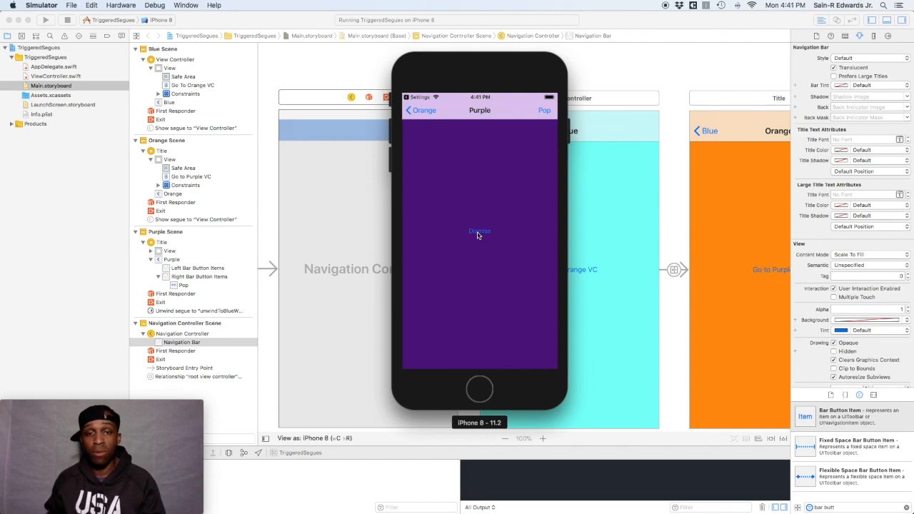
{"action": "left_click", "coordinate": [480, 232]}
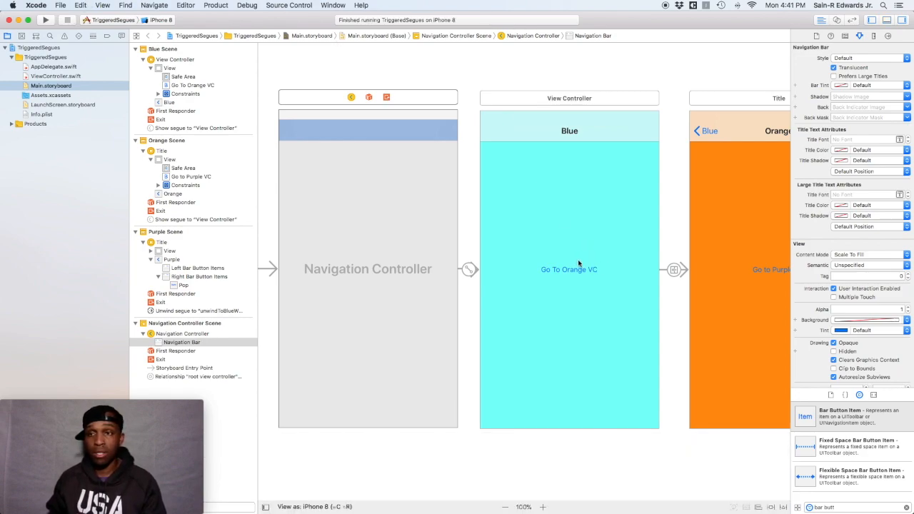
{"action": "scroll", "scroll_direction": "right", "scroll_amount": 3}
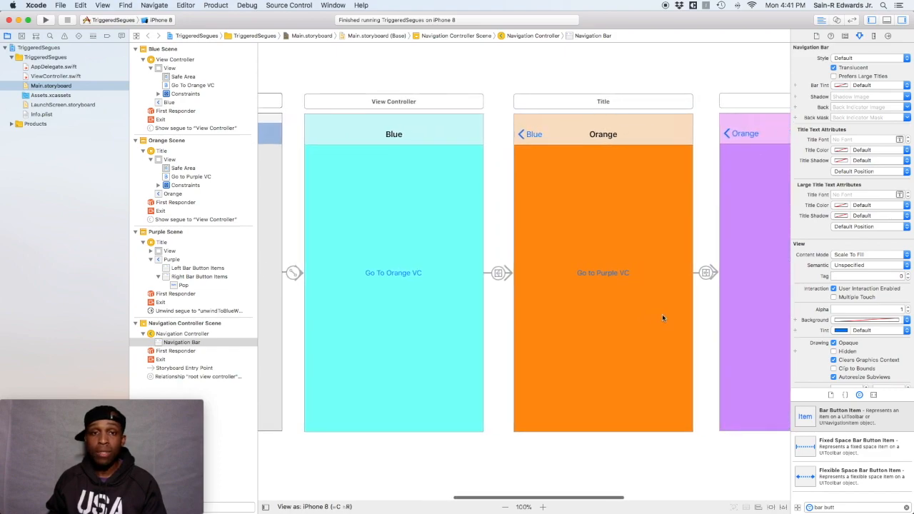
{"action": "mouse_move", "coordinate": [585, 141]}
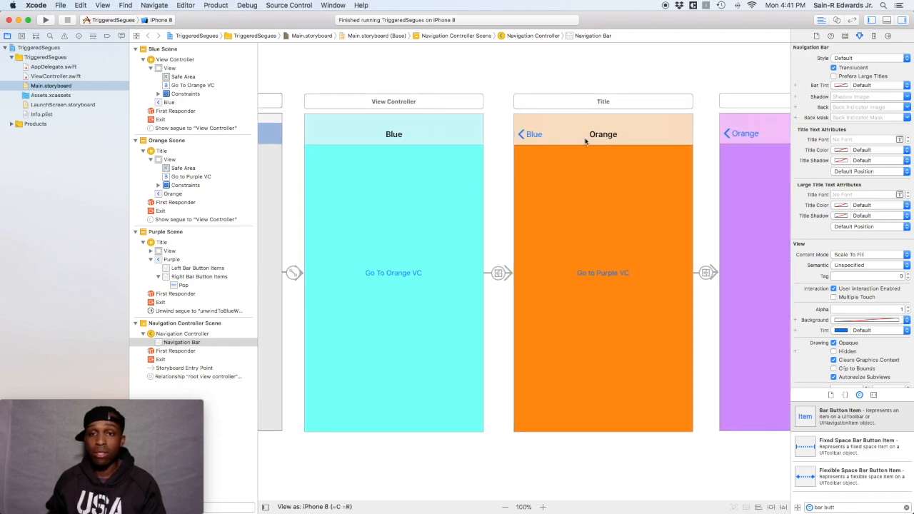
{"action": "scroll", "scroll_direction": "right", "scroll_amount": 3}
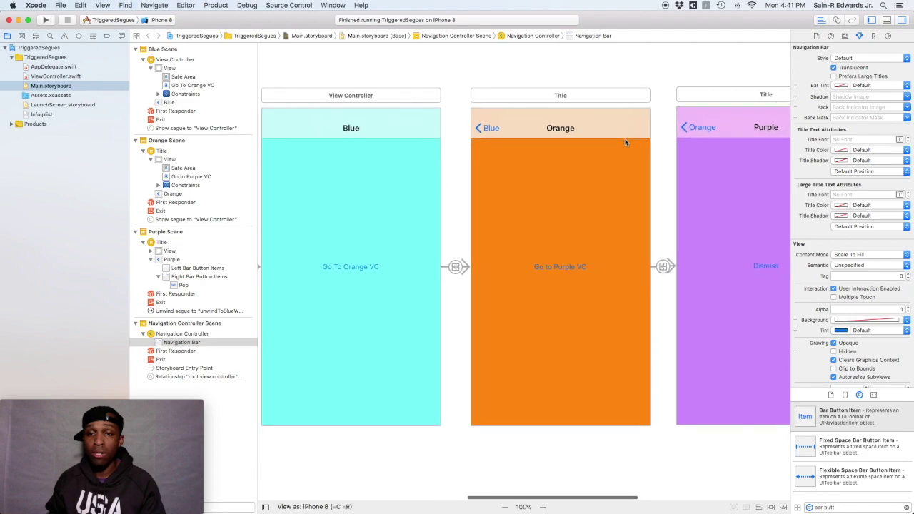